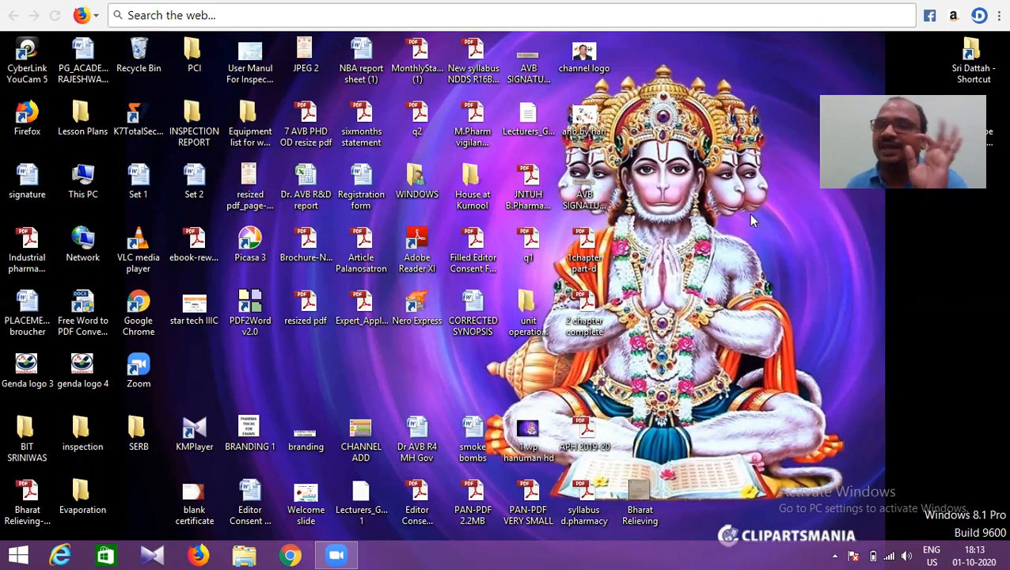
mouse_move(950, 275)
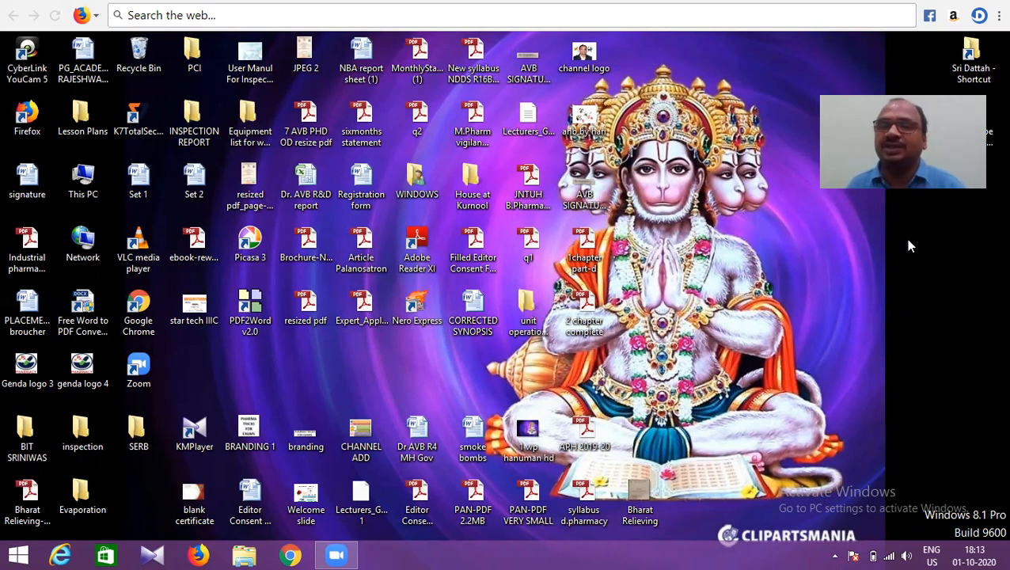
mouse_move(987, 277)
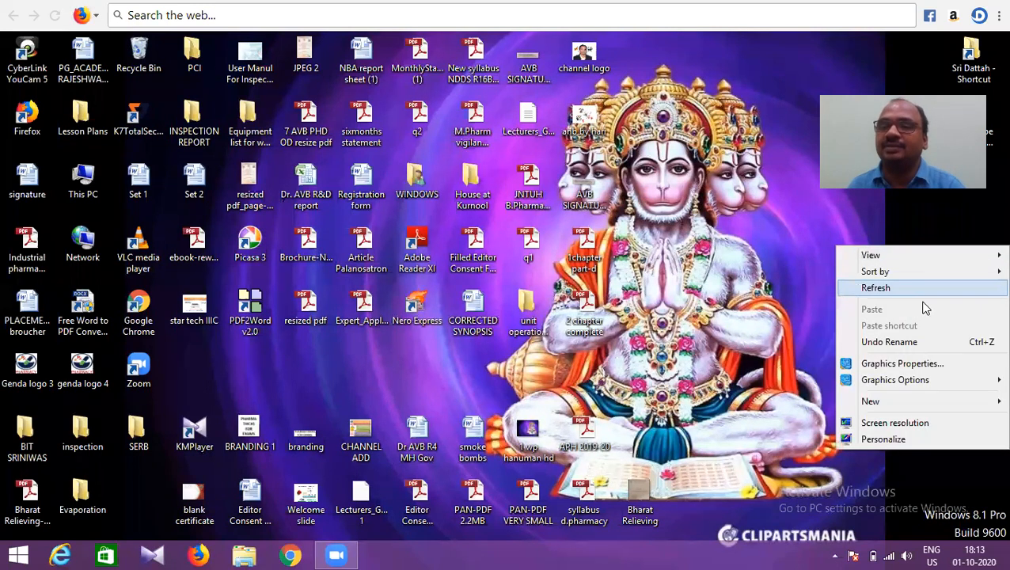
Step: Begin creating a new Excel worksheet file on the Windows desktop
left_click(870, 401)
type("Paracetamol Calibration")
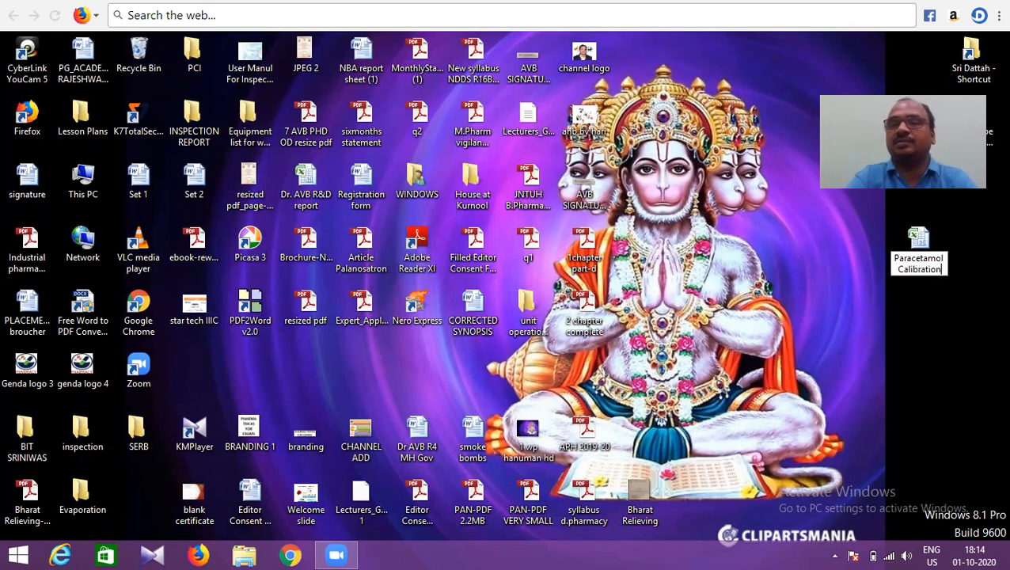
mouse_move(845, 368)
type(" Curve")
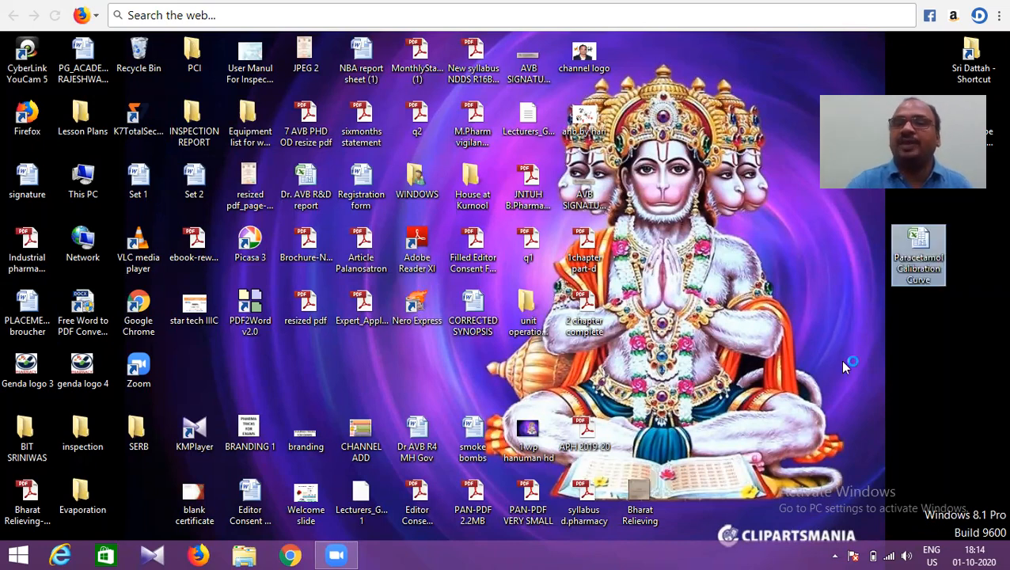
Step: Open the Paracetamol Calibration Curve workbook and enter concentrations 2, 4, 6, 8, 10 in A1:A5
double_click(918, 253)
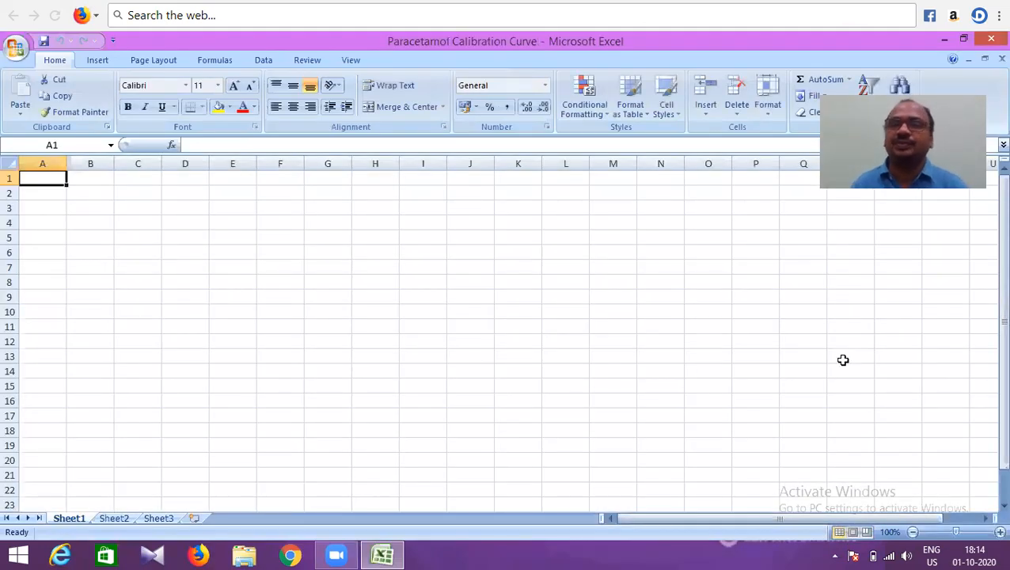
mouse_move(168, 250)
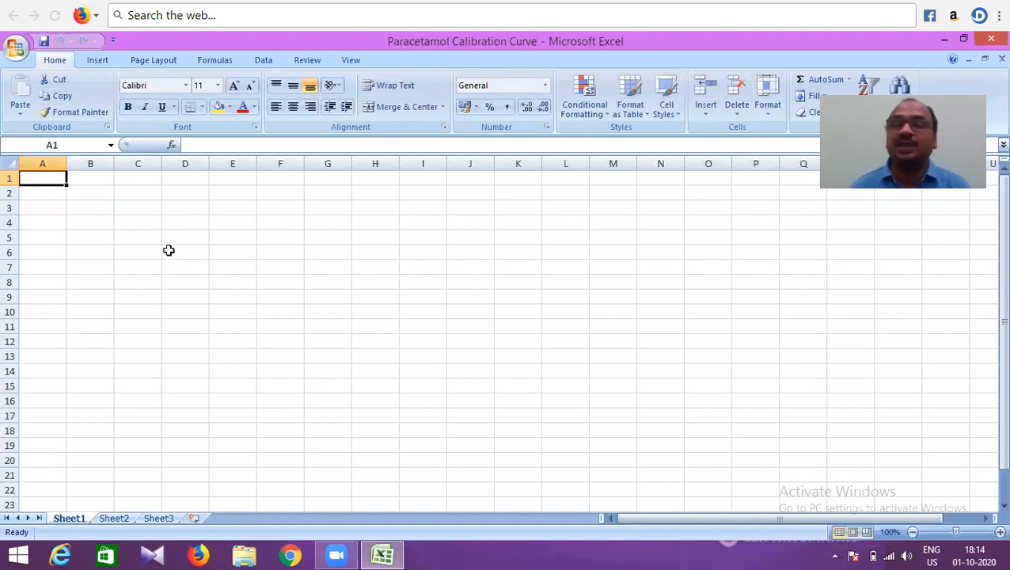
mouse_move(29, 216)
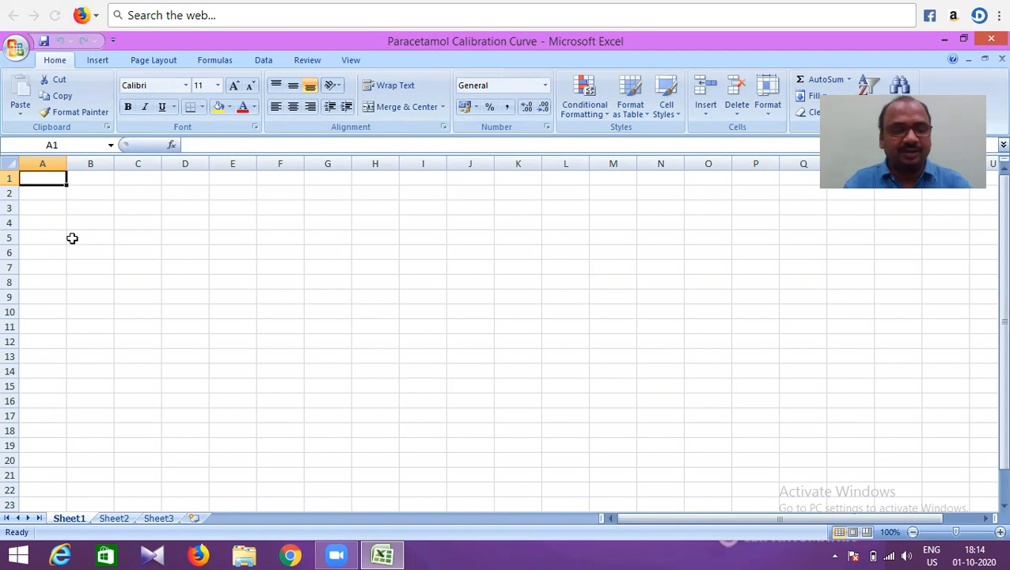
type("2")
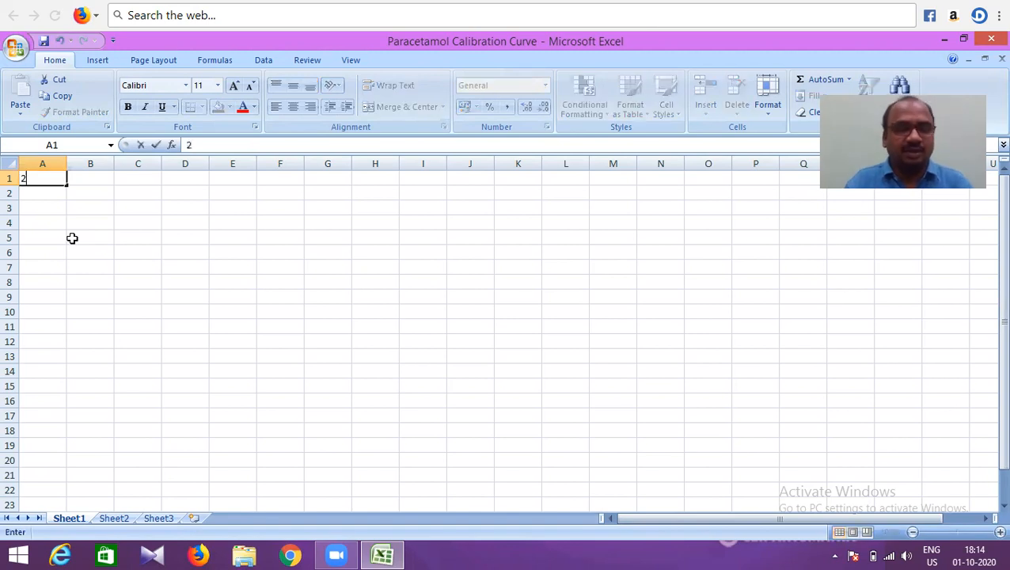
type("4")
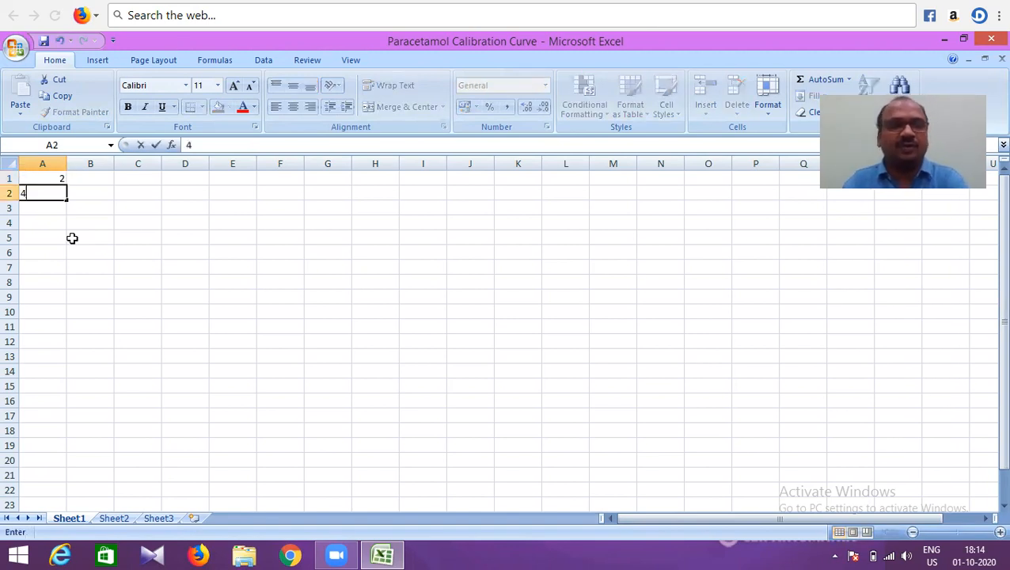
key("enter")
type("6")
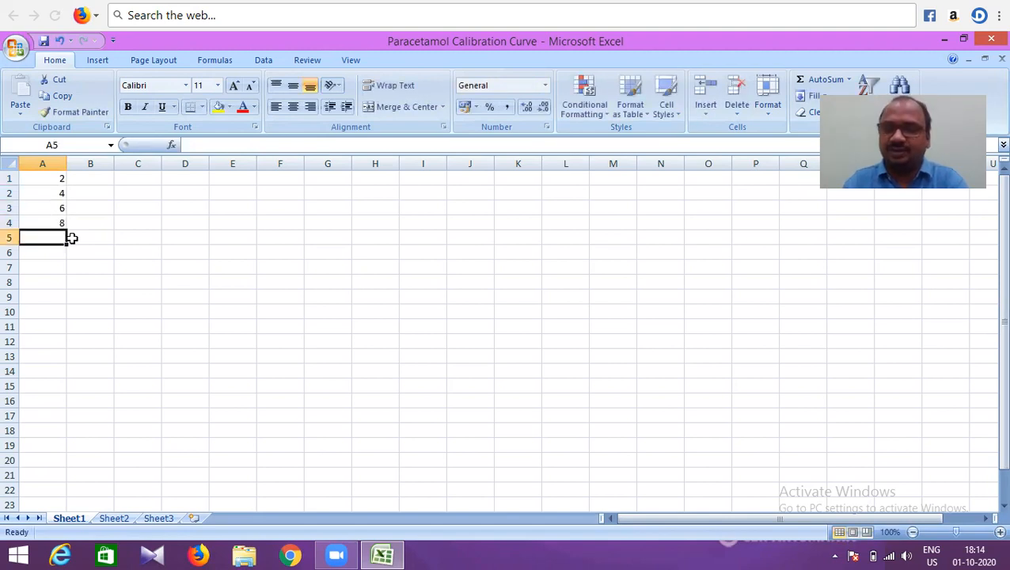
type("1")
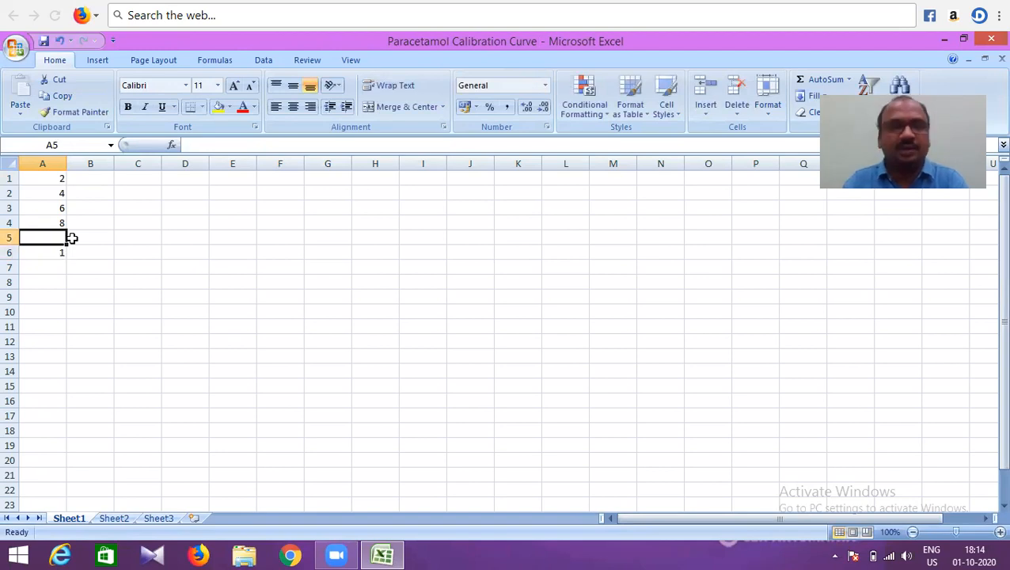
type("10")
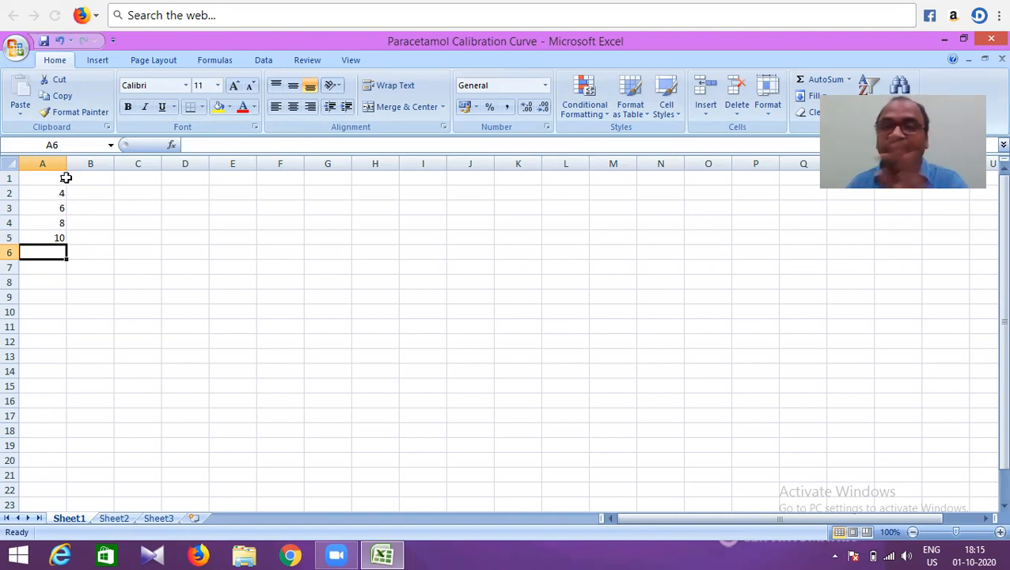
type("2")
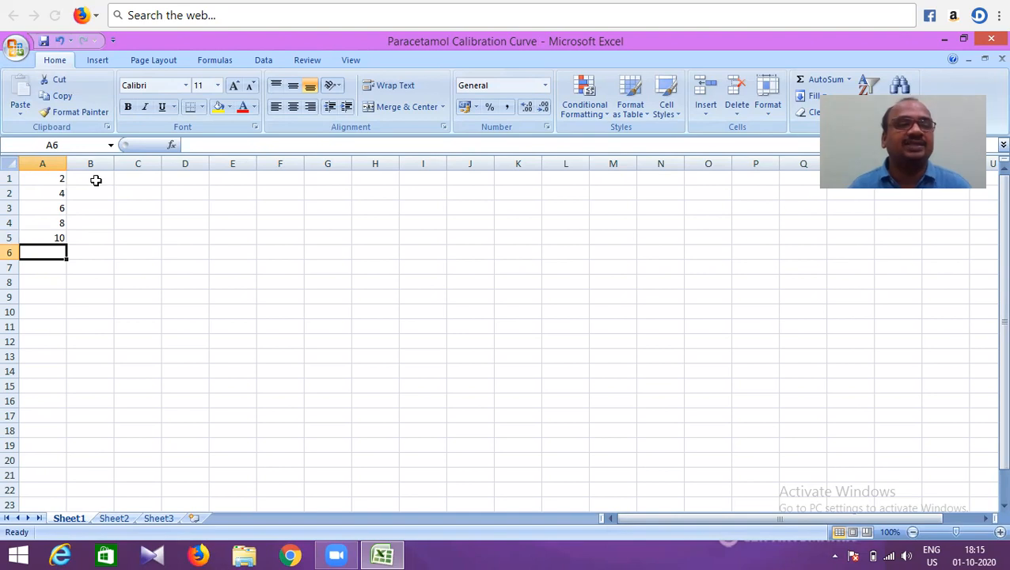
left_click(90, 178)
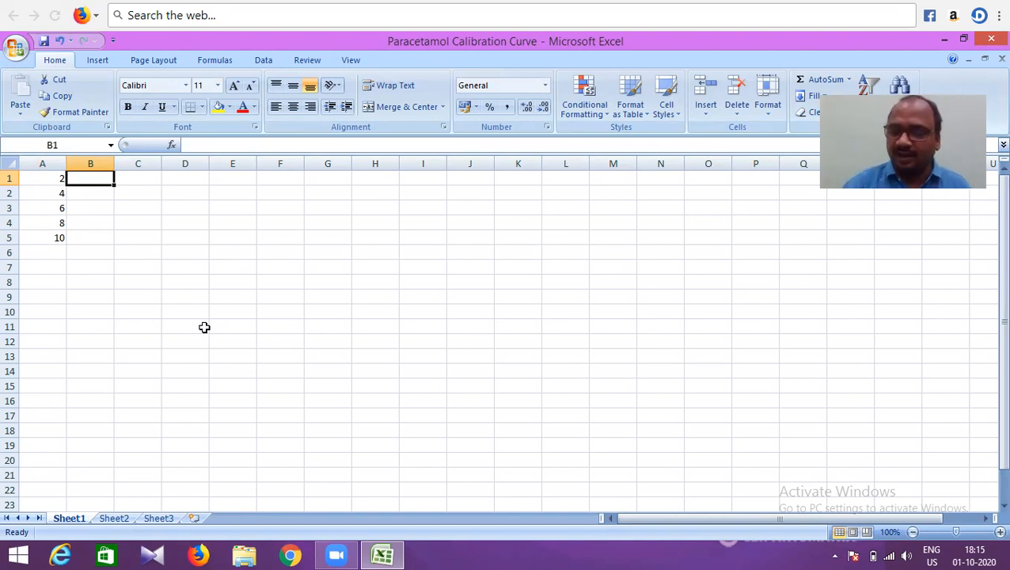
Step: Enter absorbance values 0.3, 0.4, 0.5, 0.6 and 0.7 in cells B1:B5
type("0.")
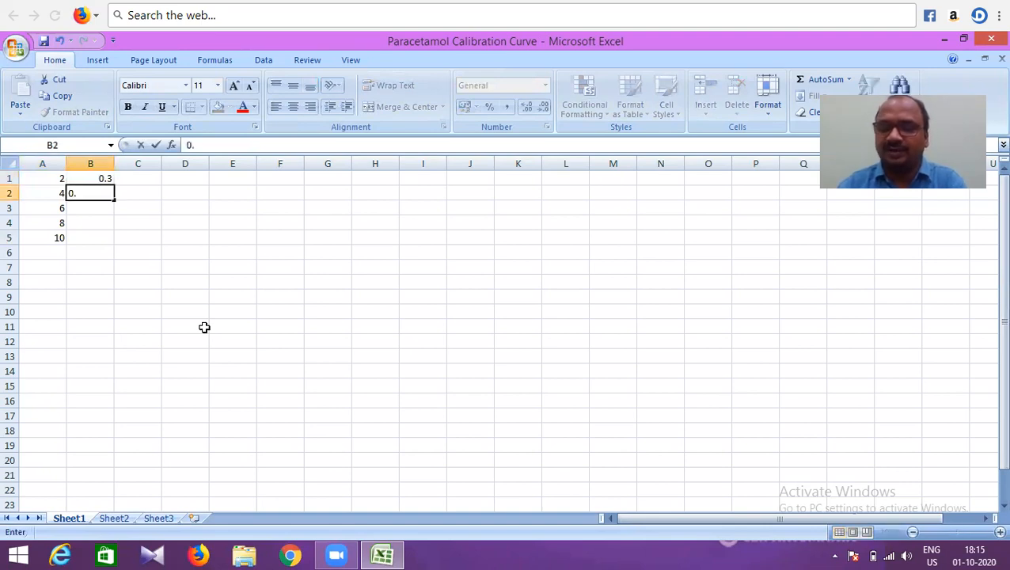
key("Enter")
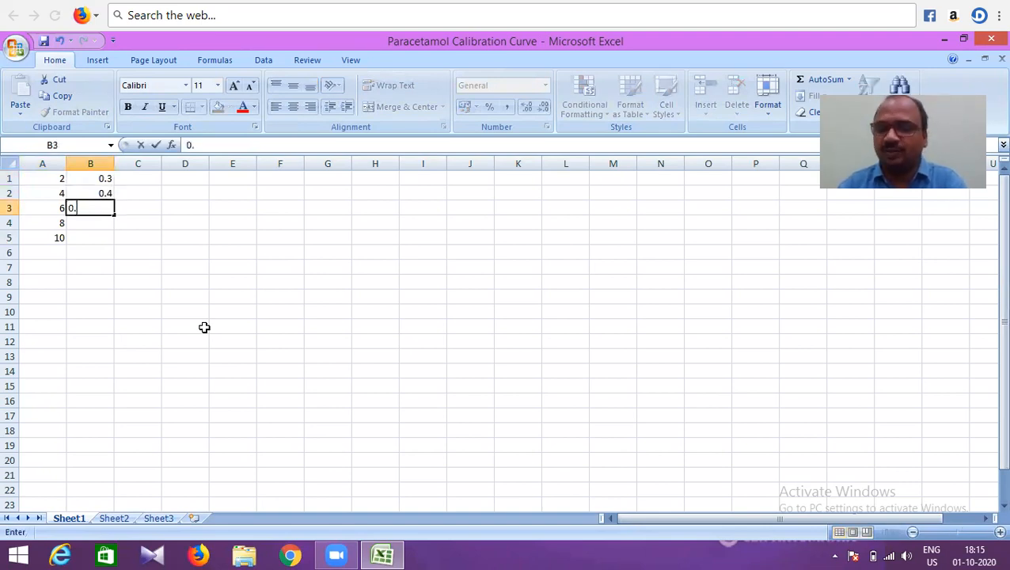
key("Enter")
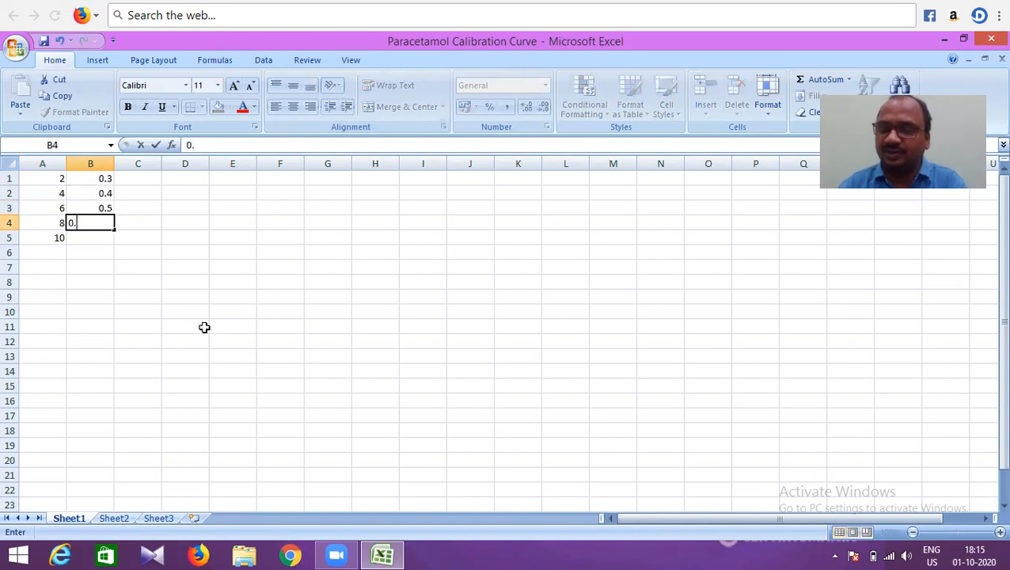
key("Enter")
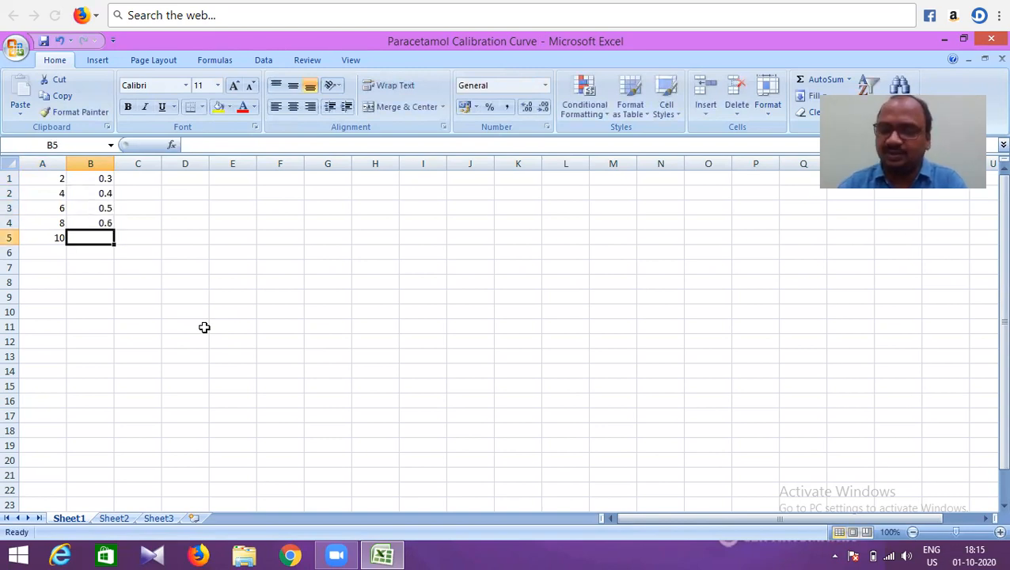
type("0.7")
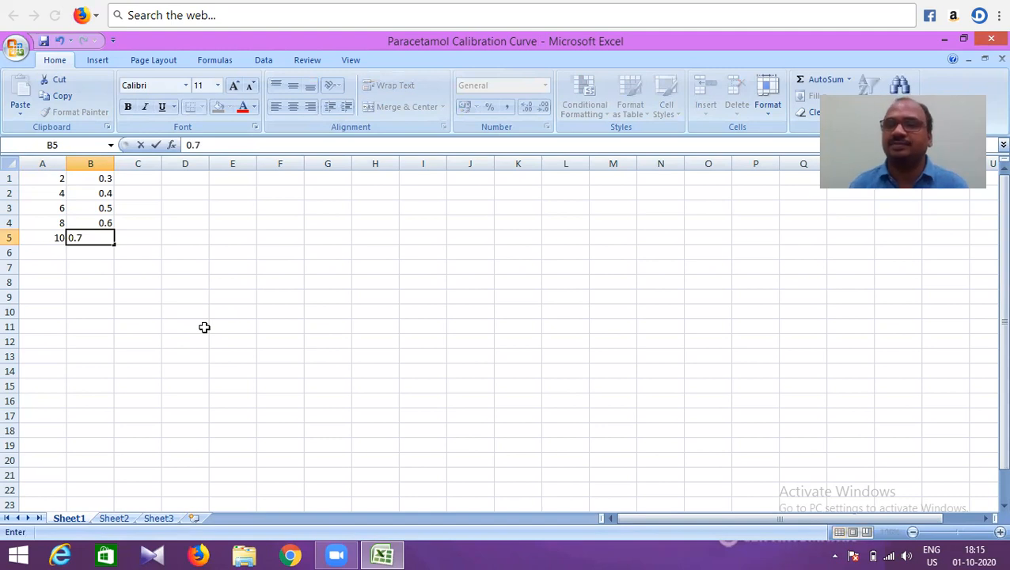
mouse_move(153, 179)
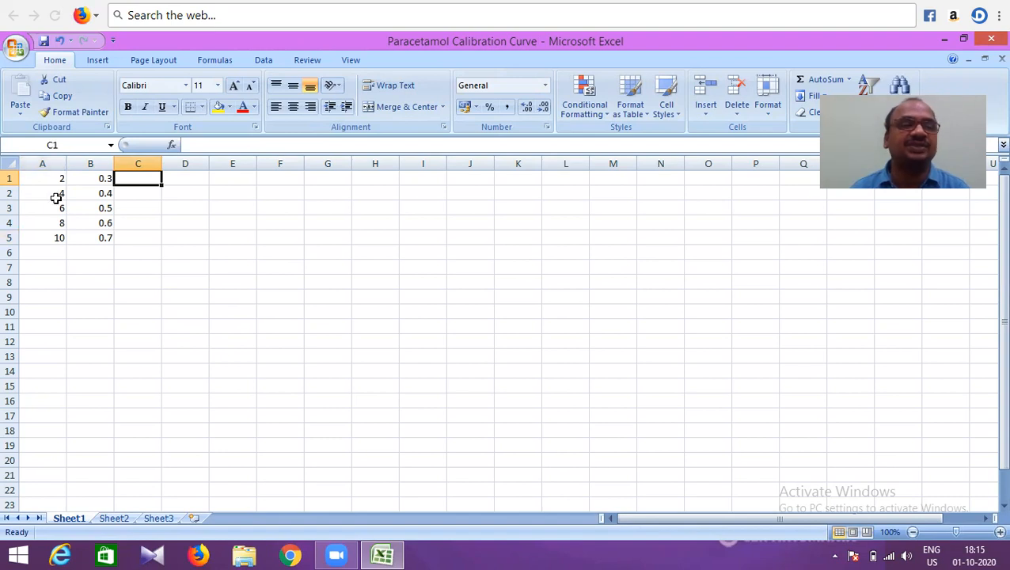
Step: Chart A1:B5 as a Scatter with Only Markers chart
left_click_drag(42, 178, 105, 237)
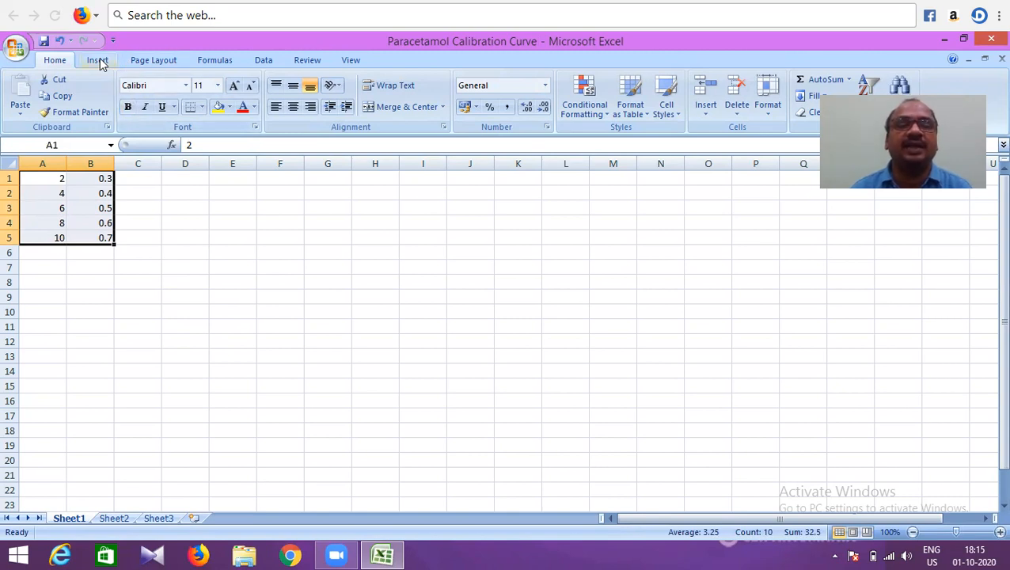
left_click(100, 60)
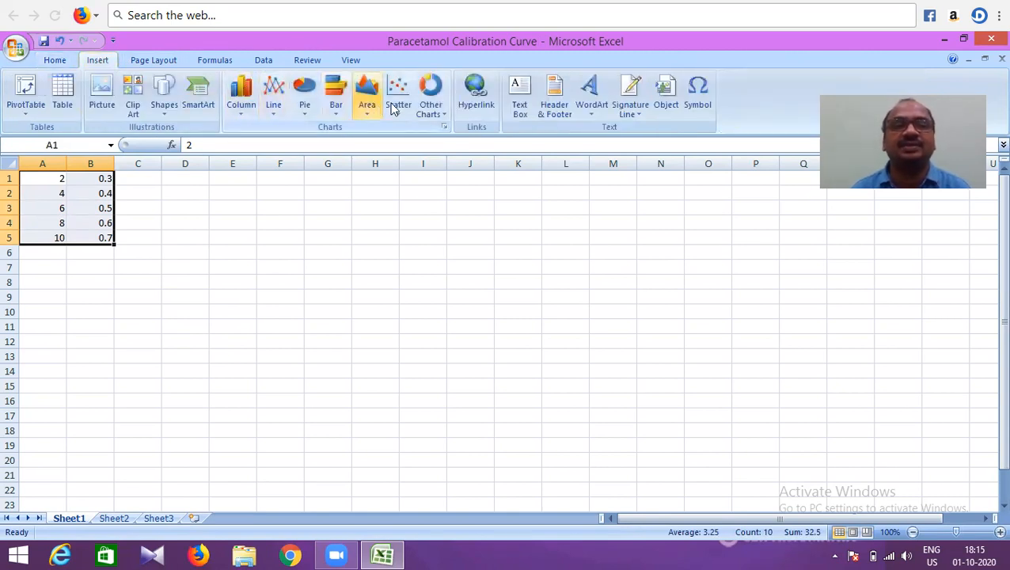
left_click(398, 91)
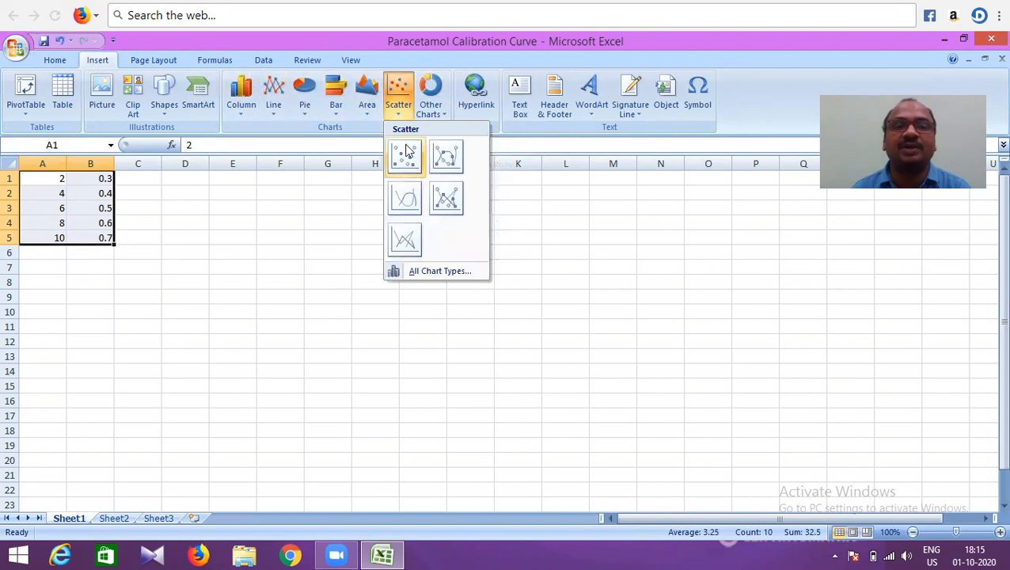
mouse_move(405, 198)
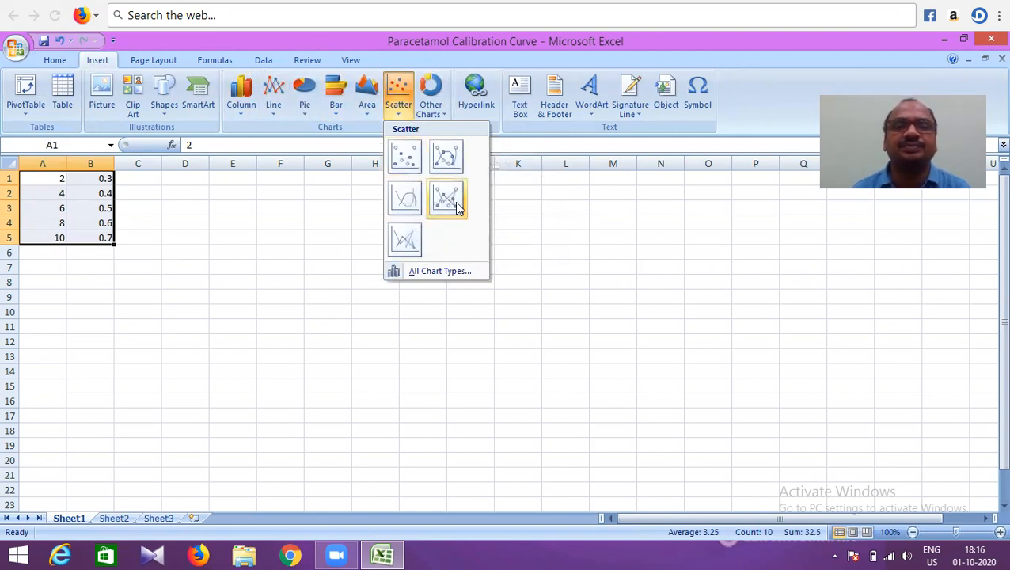
left_click(446, 198)
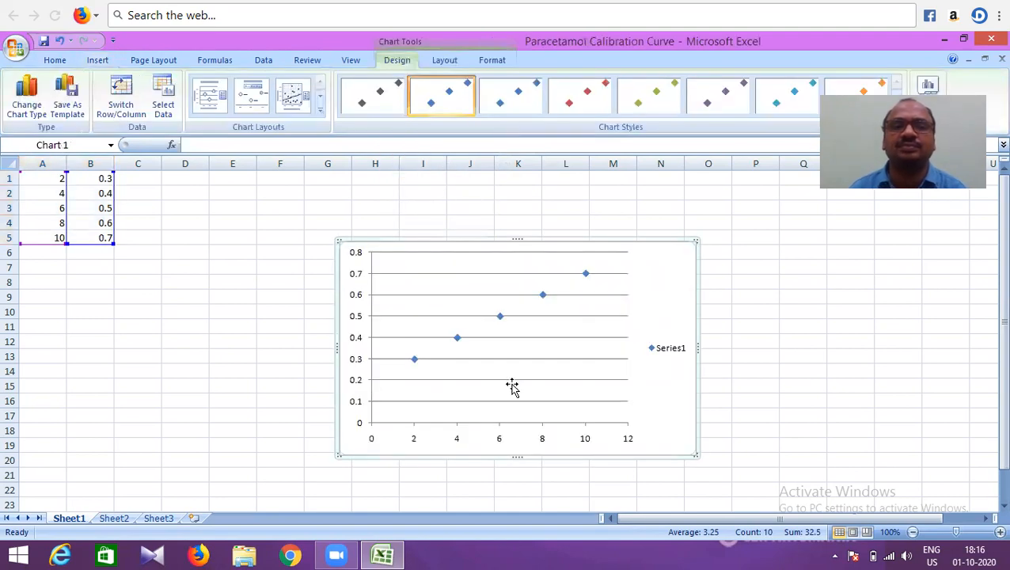
mouse_move(511, 387)
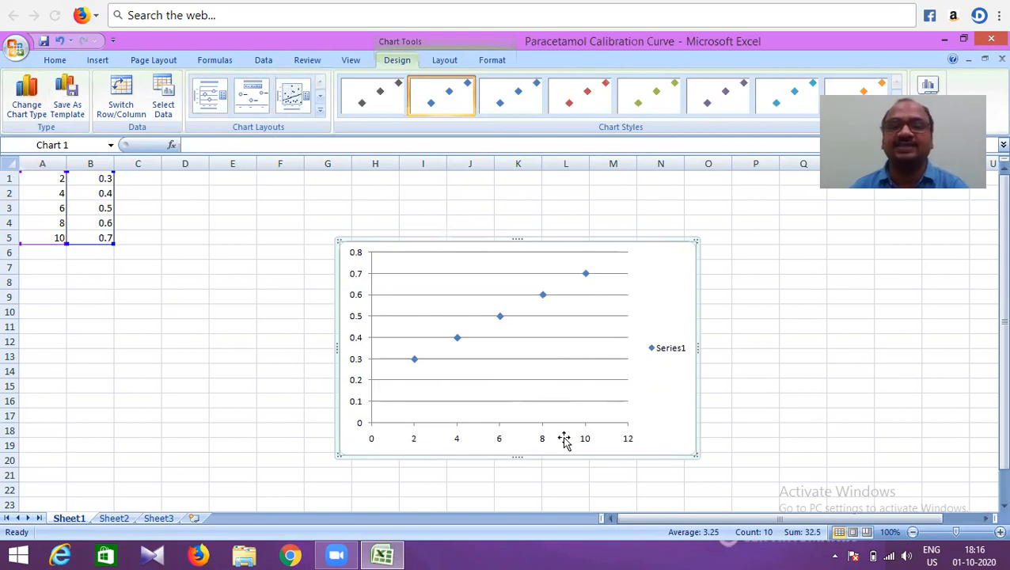
mouse_move(592, 419)
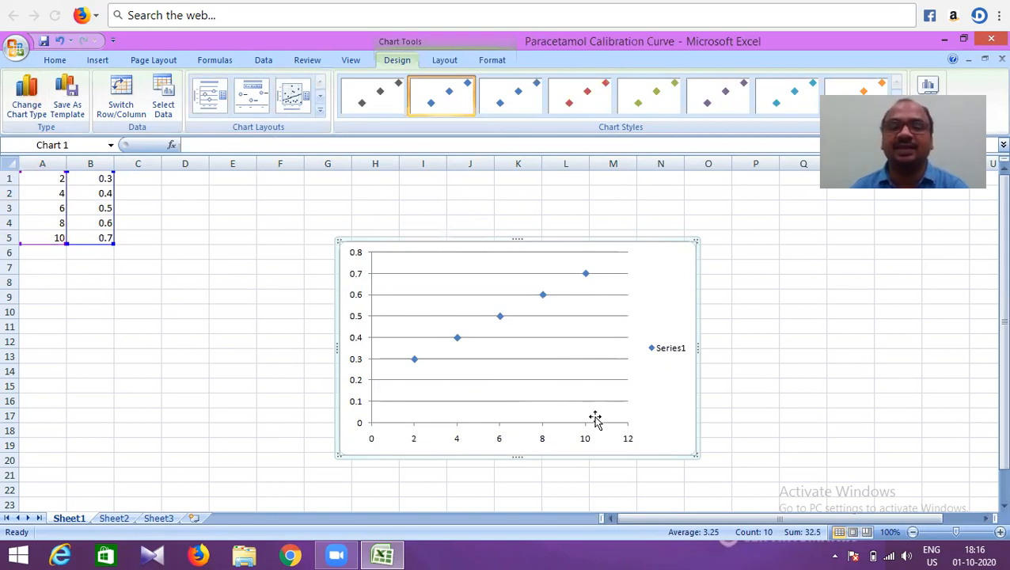
mouse_move(593, 408)
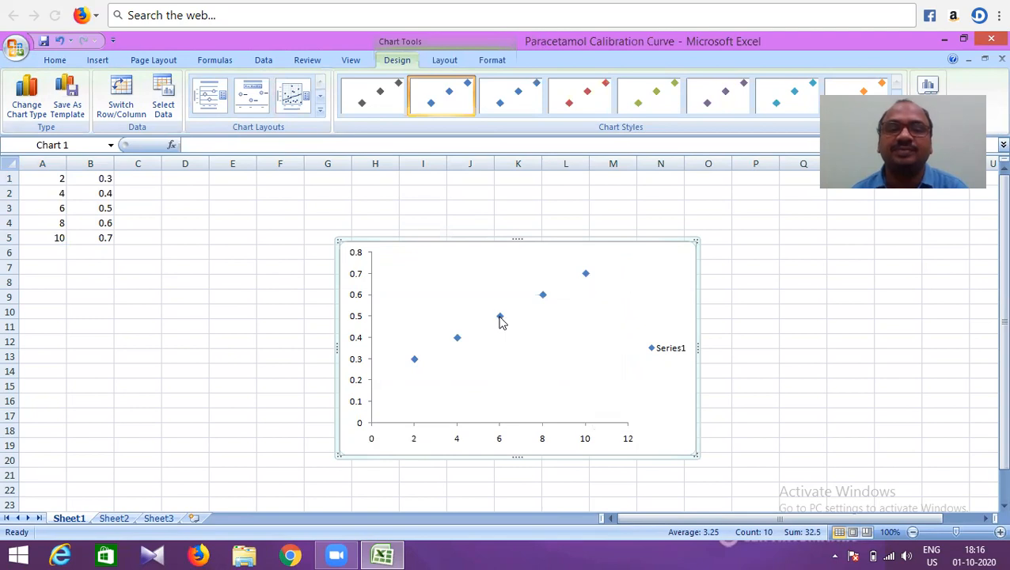
Step: Add a linear trendline with zero intercept, showing its equation and R² value
right_click(498, 316)
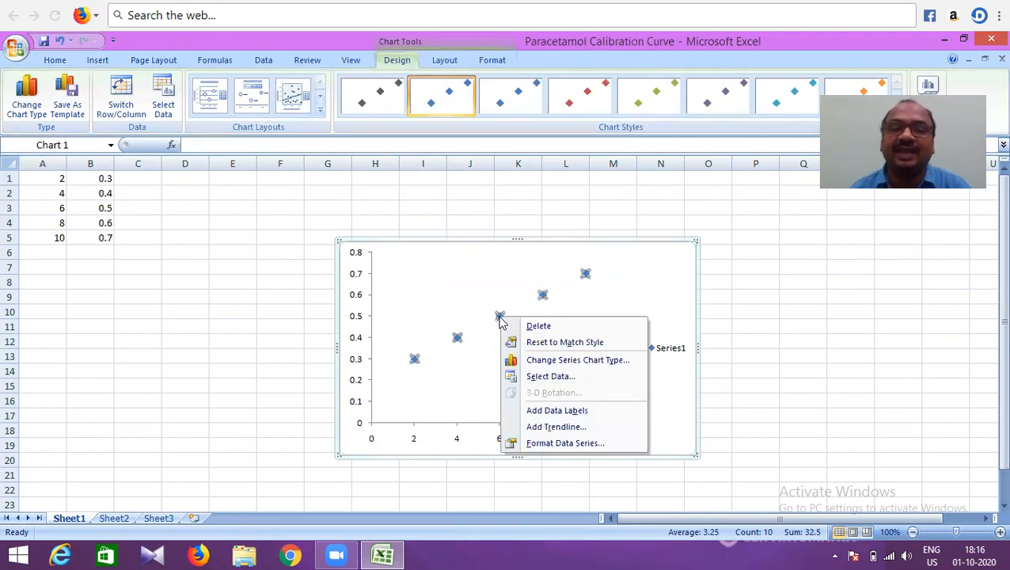
mouse_move(555, 427)
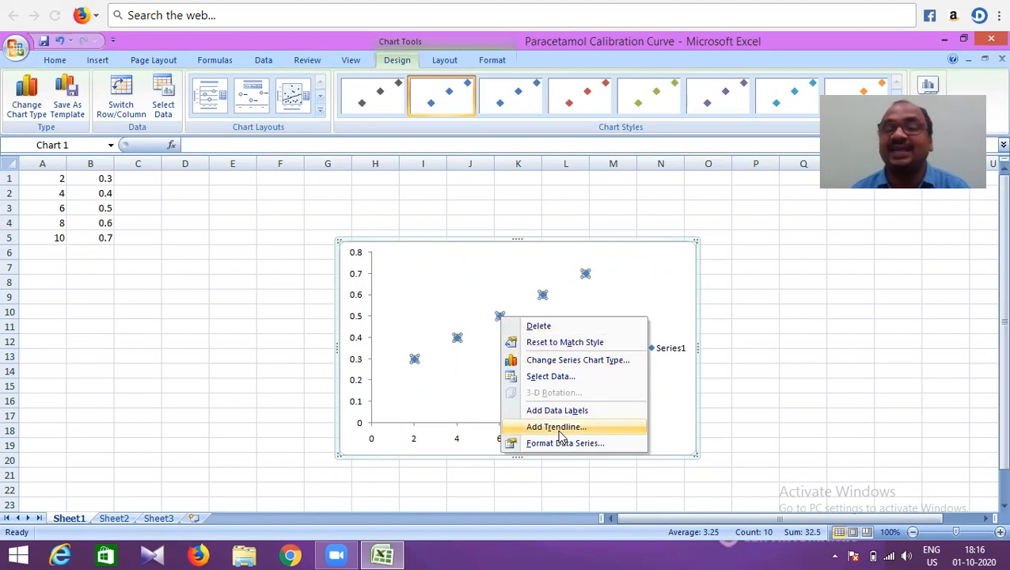
left_click(555, 427)
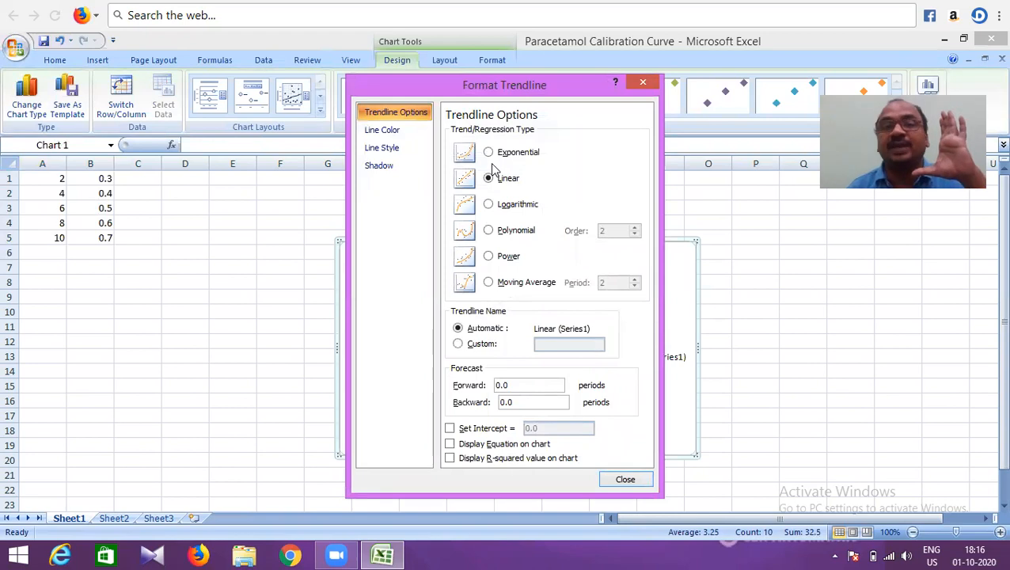
mouse_move(526, 196)
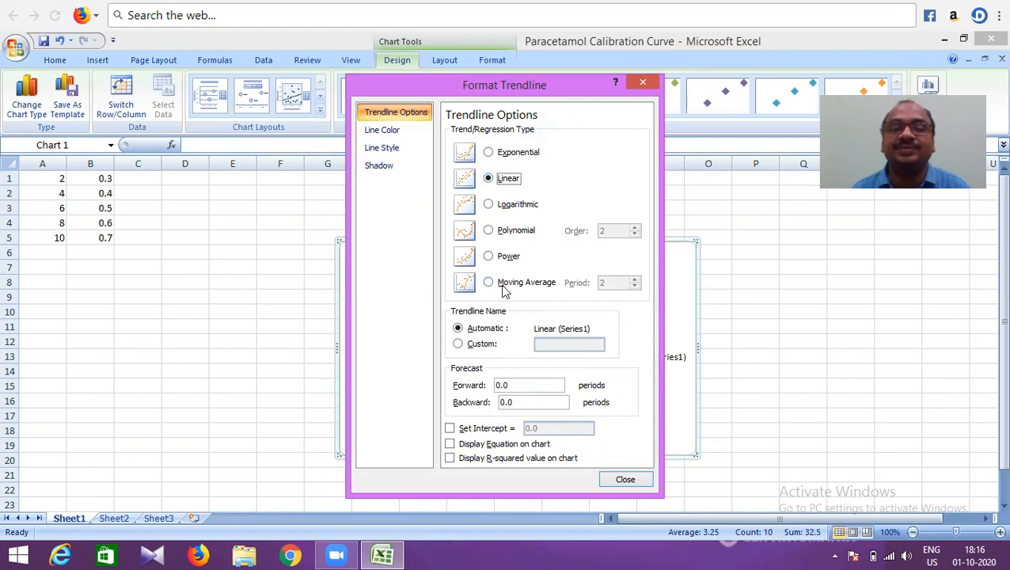
mouse_move(461, 439)
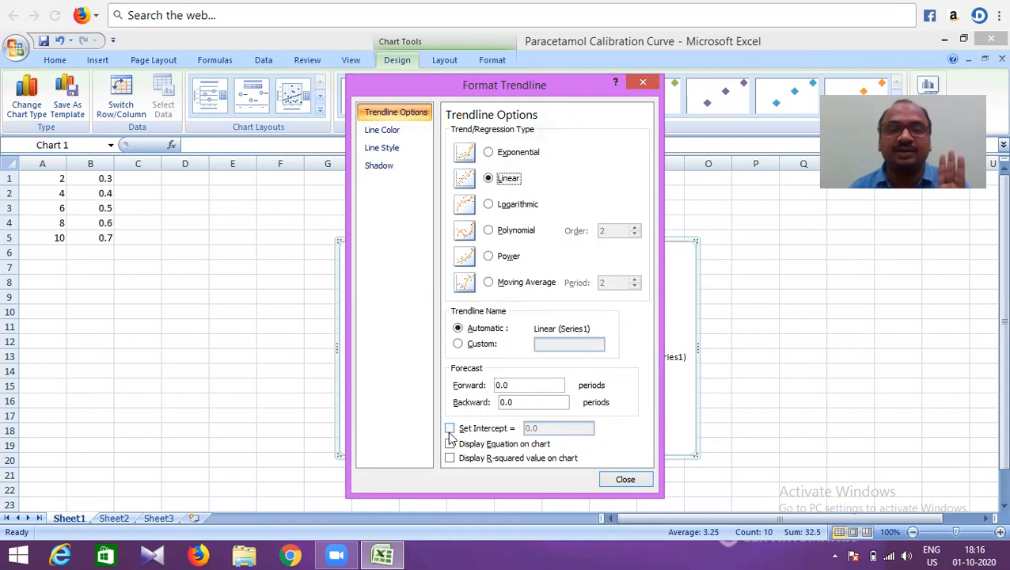
left_click(449, 428)
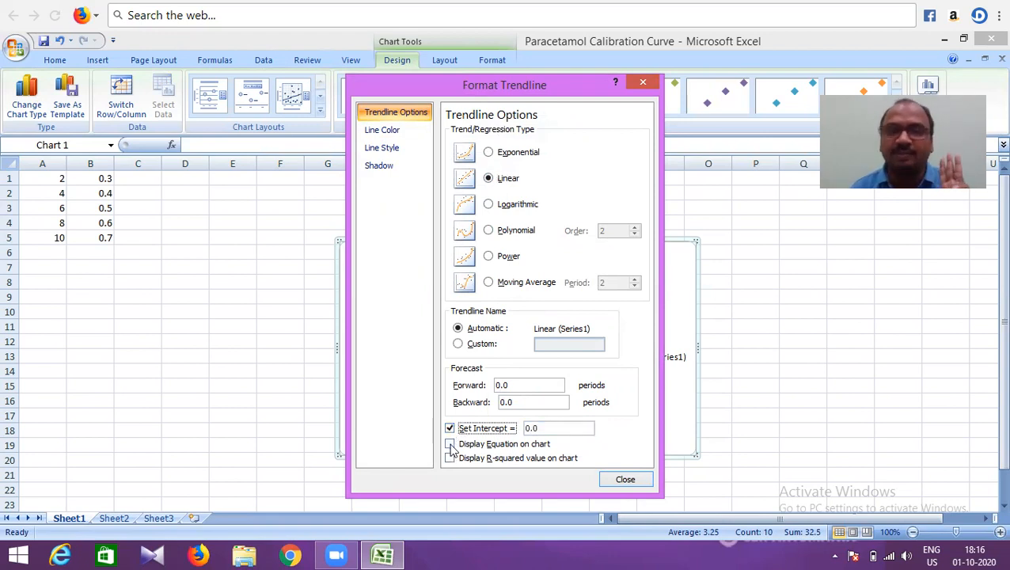
left_click(449, 443)
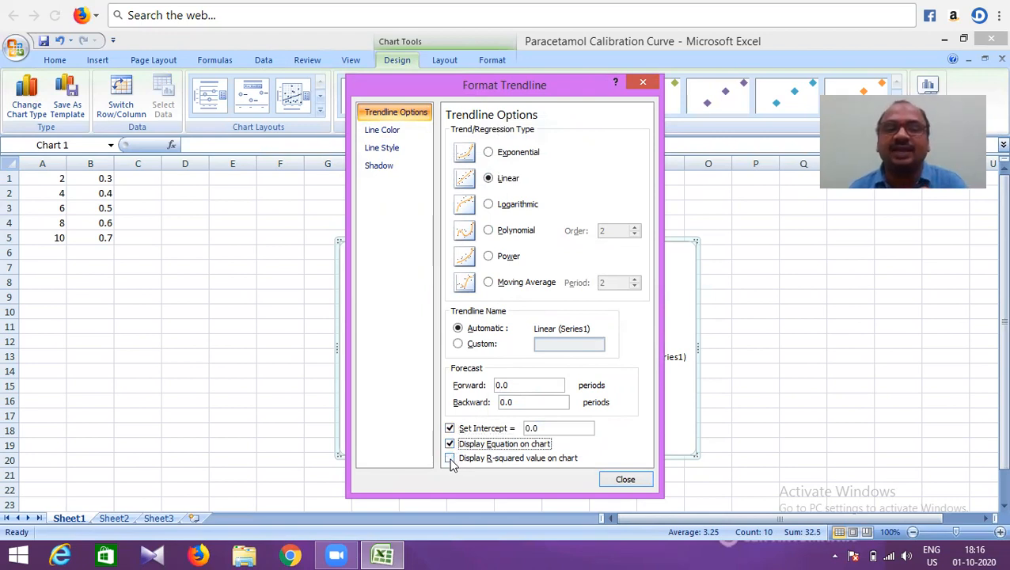
left_click(449, 458)
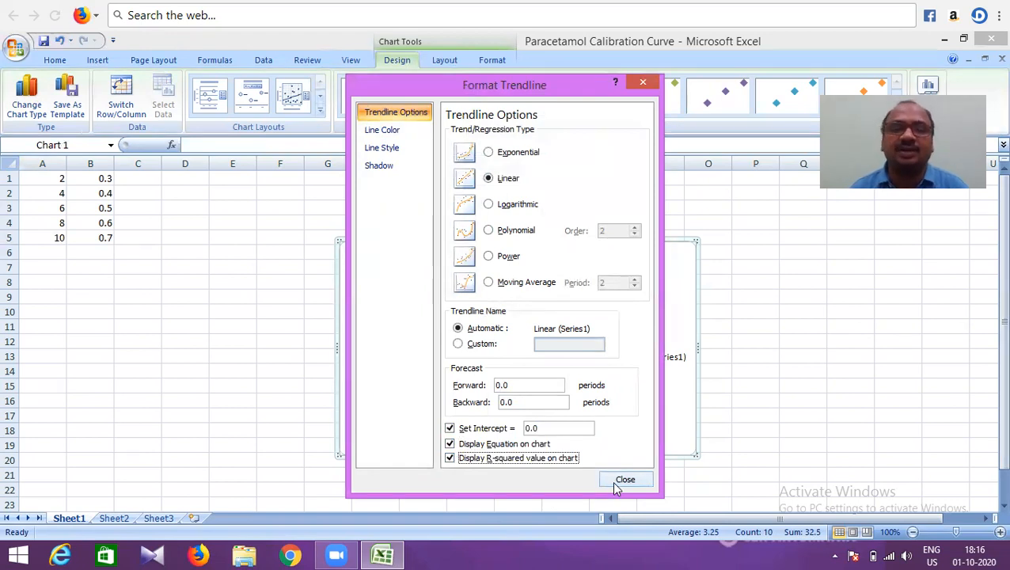
left_click(625, 478)
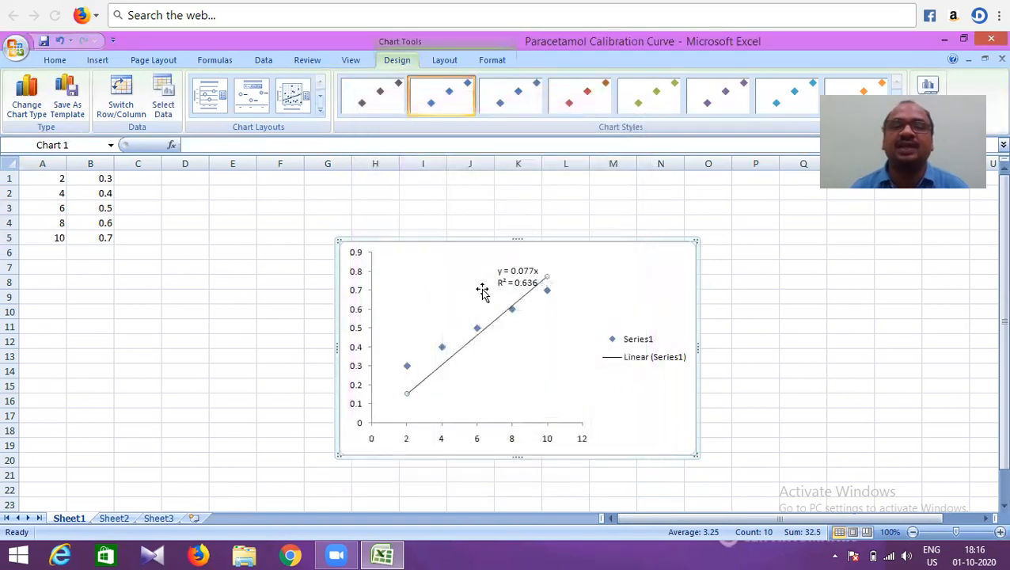
mouse_move(491, 394)
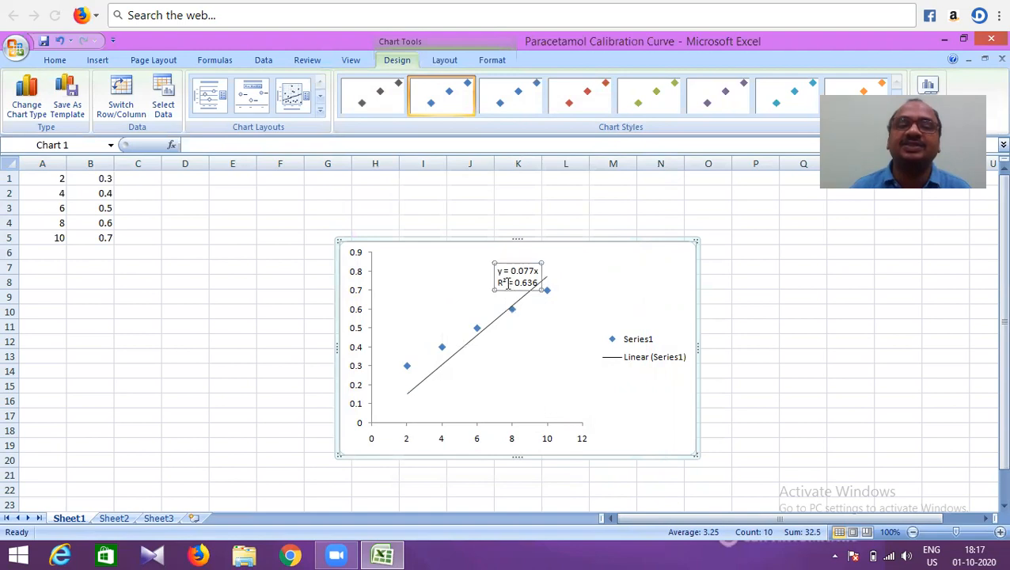
Step: Drag the equation and R² label to the plot area's upper-left corner
left_click_drag(518, 276, 424, 286)
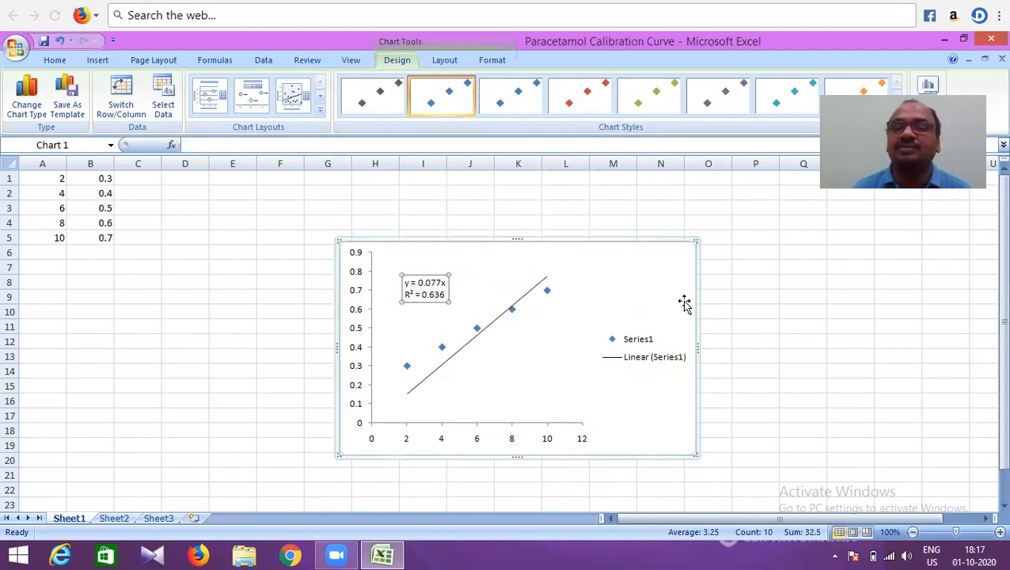
mouse_move(413, 381)
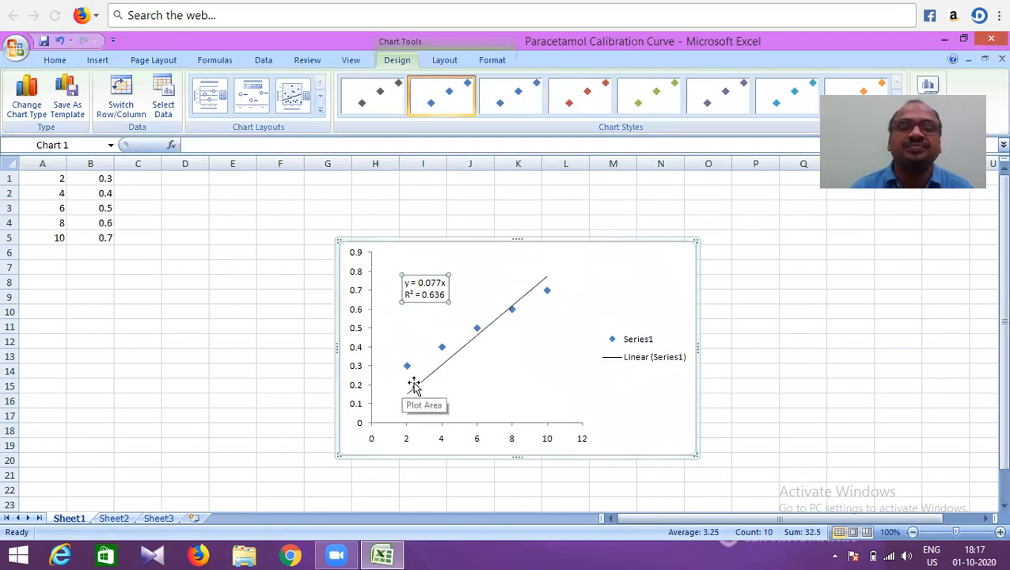
mouse_move(419, 394)
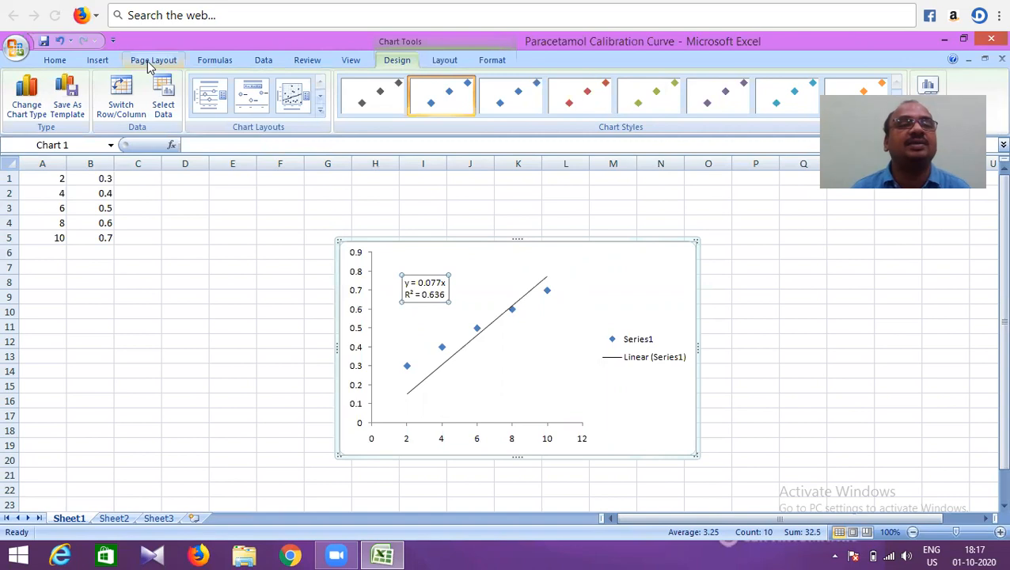
mouse_move(97, 67)
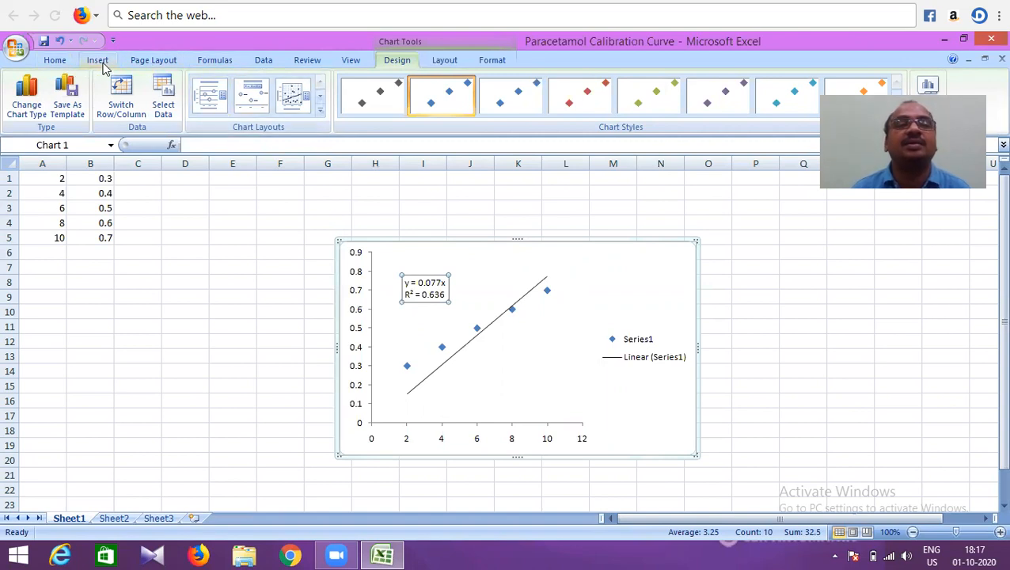
Step: Insert an Above Chart title placeholder from the Chart Tools Layout tab
left_click(444, 60)
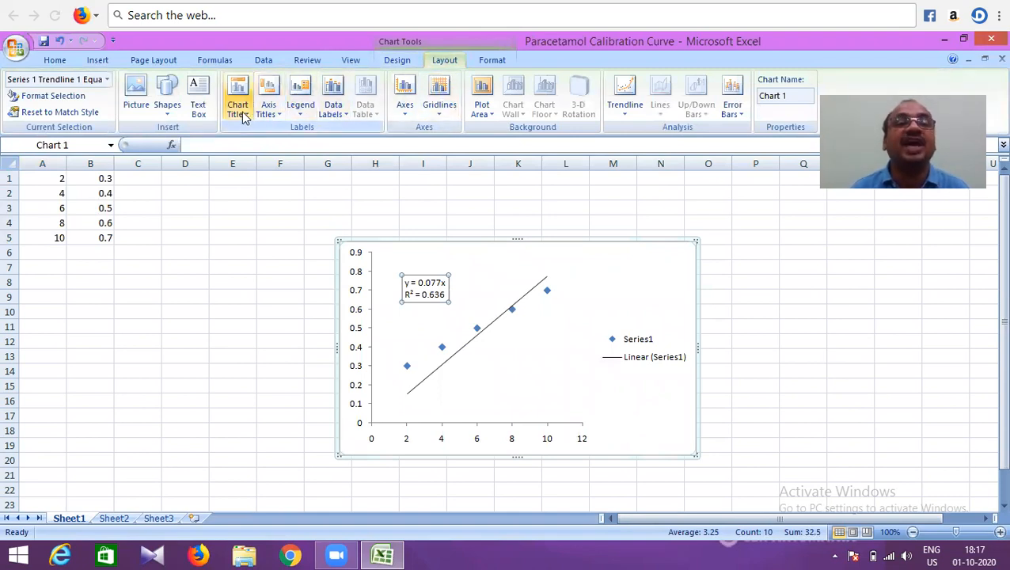
mouse_move(241, 114)
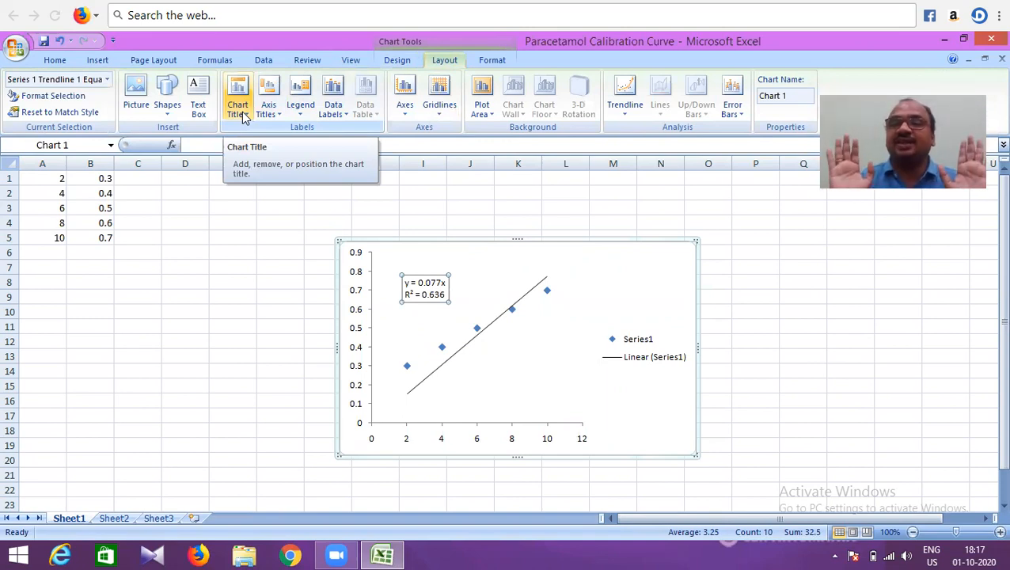
left_click(238, 93)
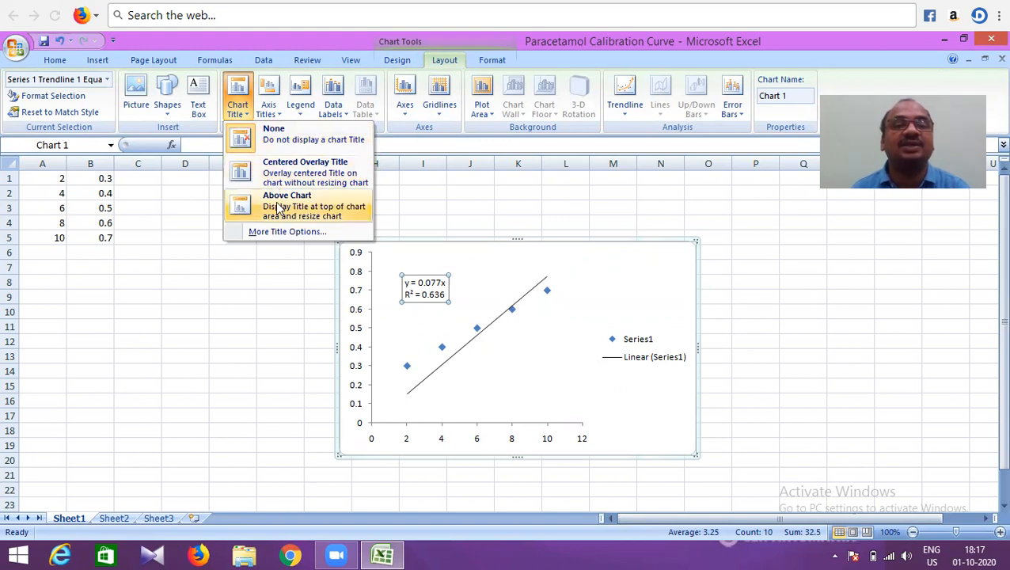
left_click(287, 201)
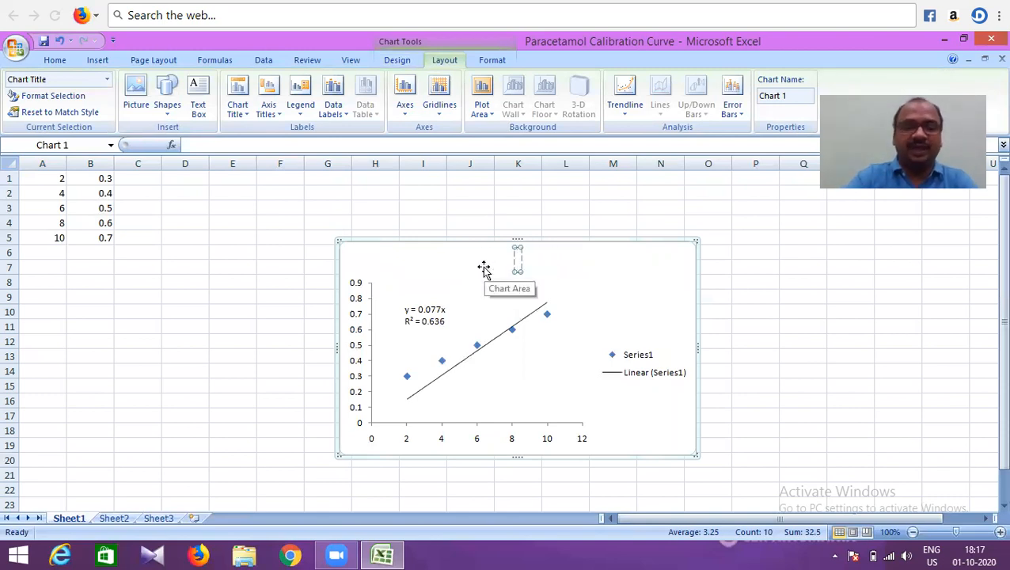
Step: Type 'Paracetamol Calibration Curve at 250 nm' as the chart title
type("Paracetamol Calibration Curve at")
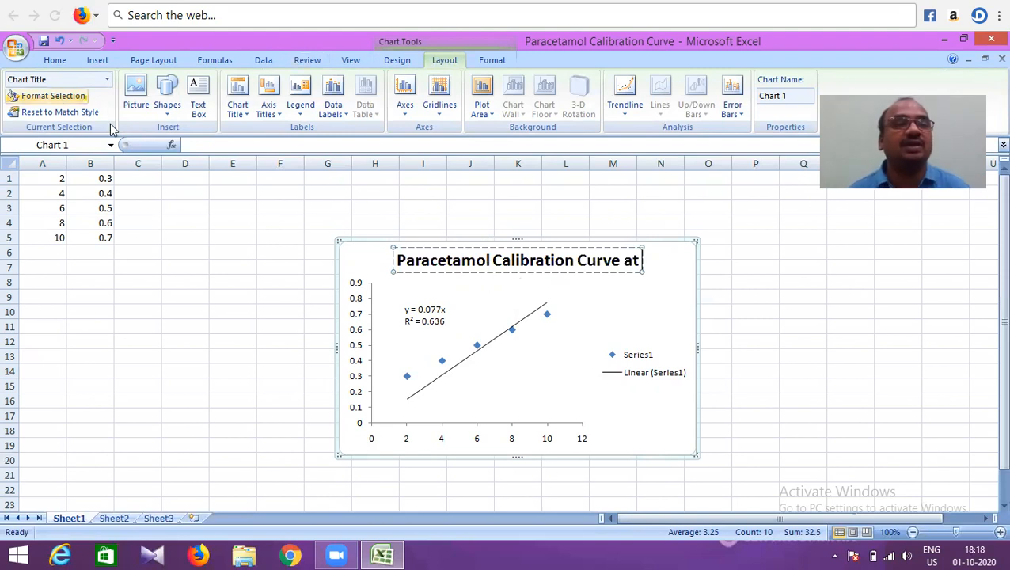
mouse_move(642, 273)
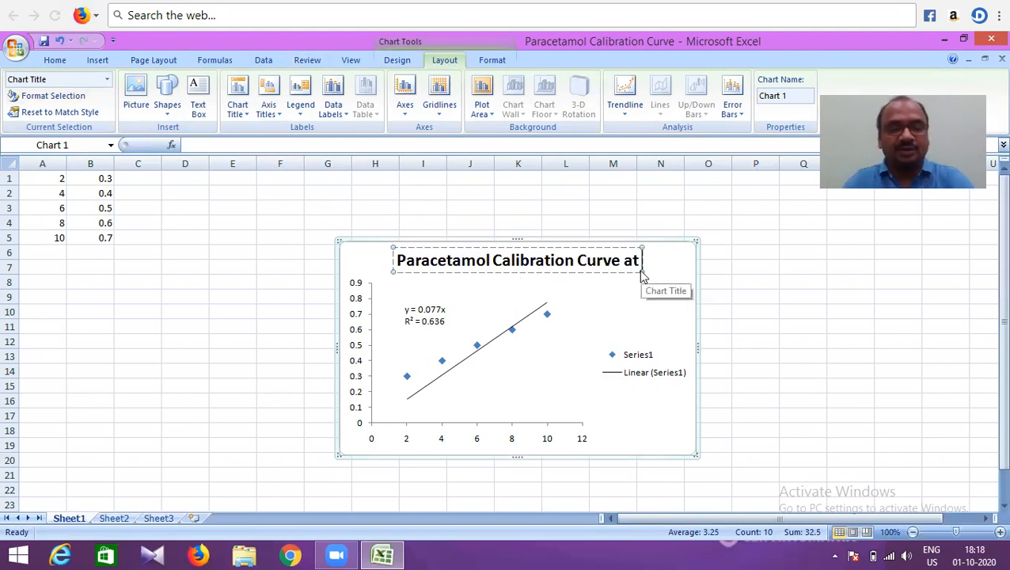
type("250")
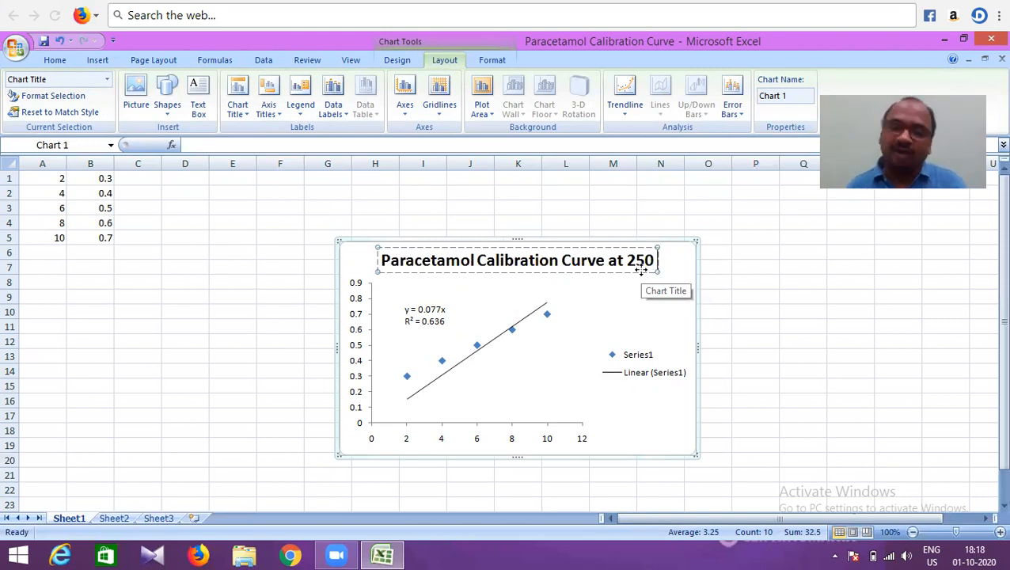
type("nm")
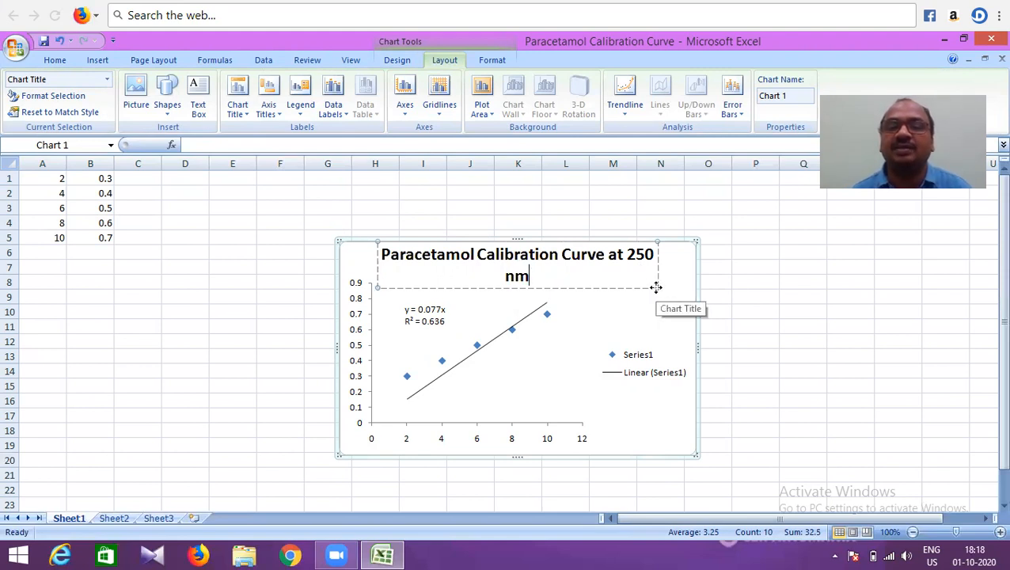
mouse_move(657, 293)
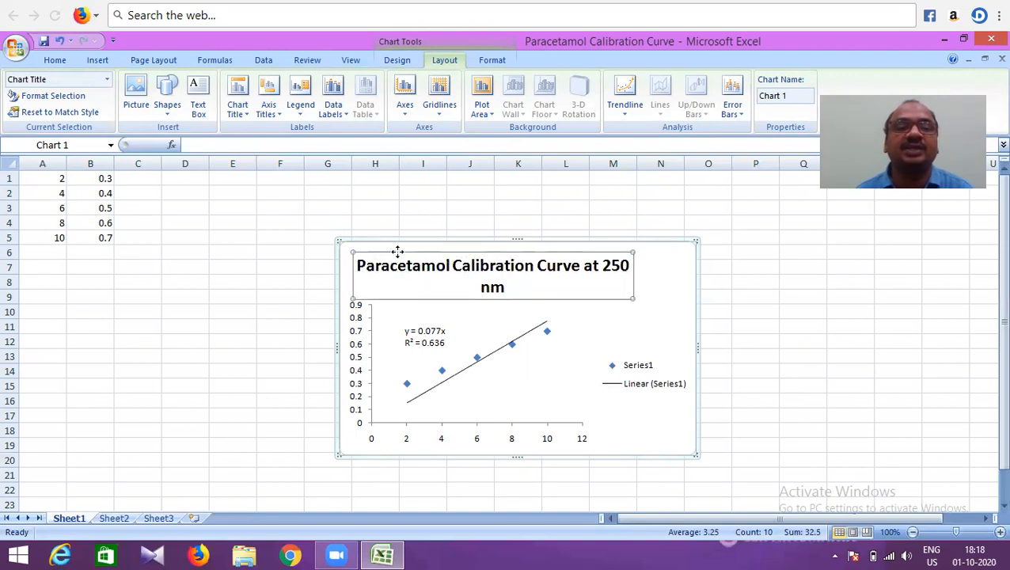
left_click(49, 60)
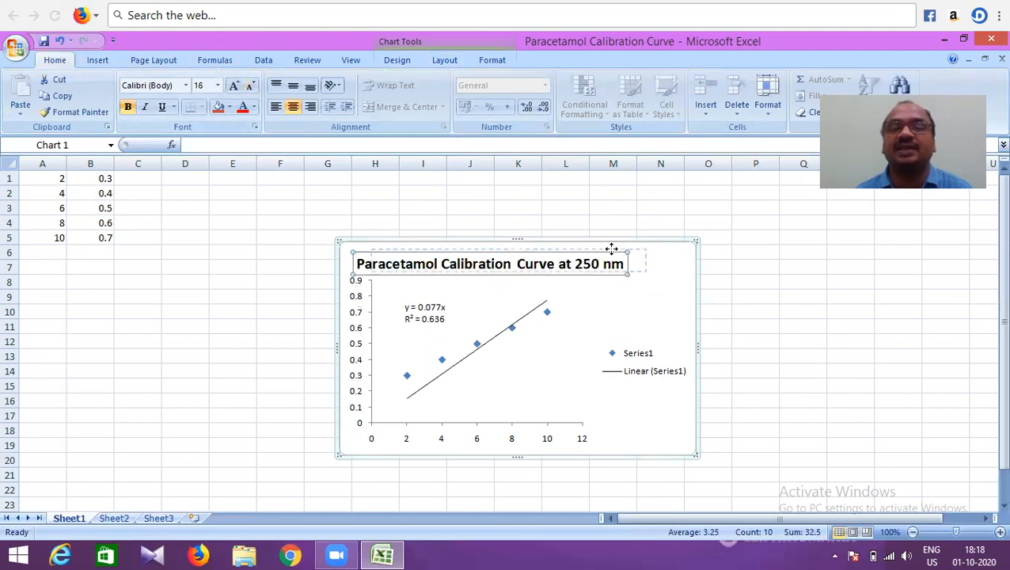
left_click(754, 251)
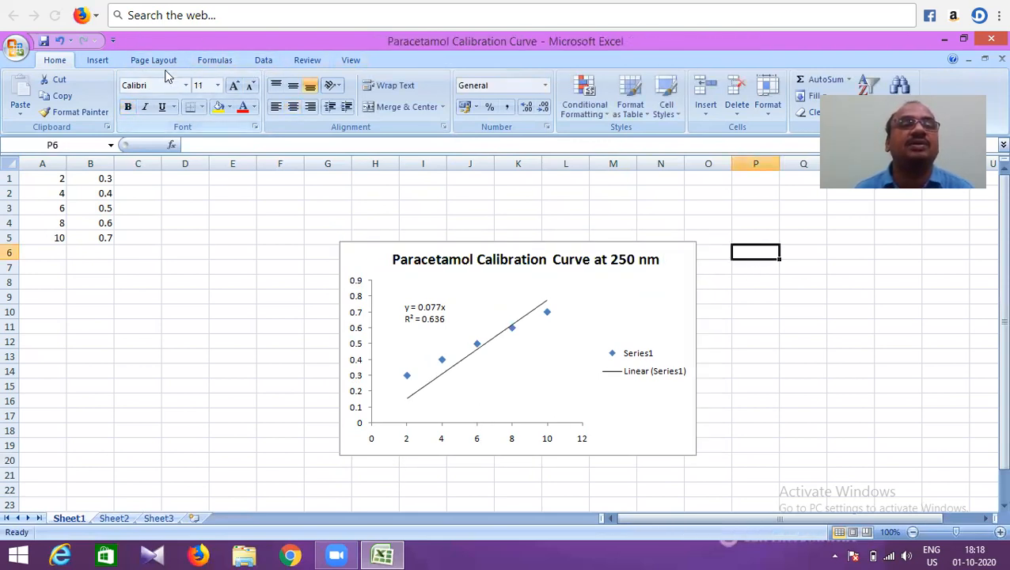
left_click(152, 59)
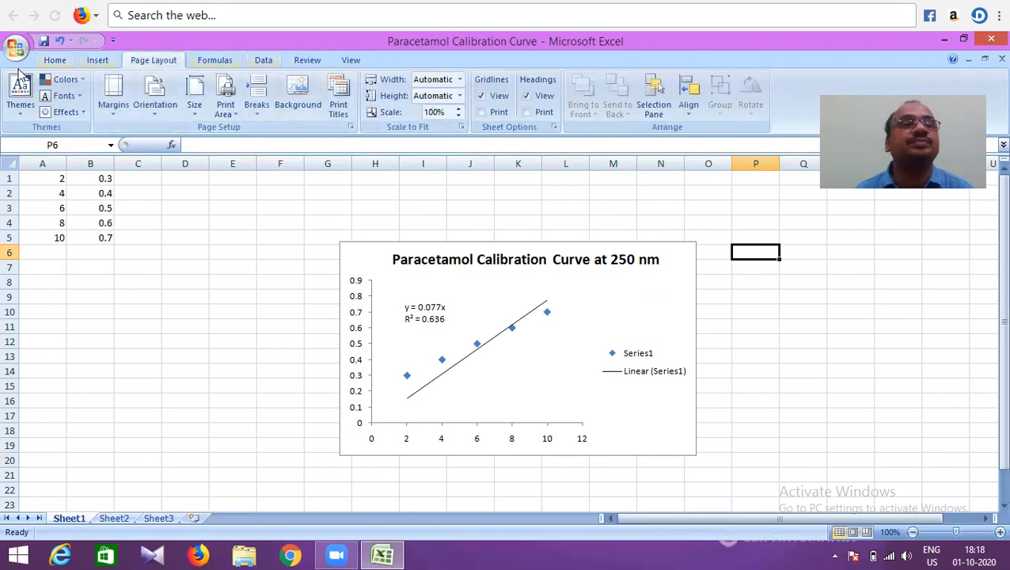
left_click(55, 60)
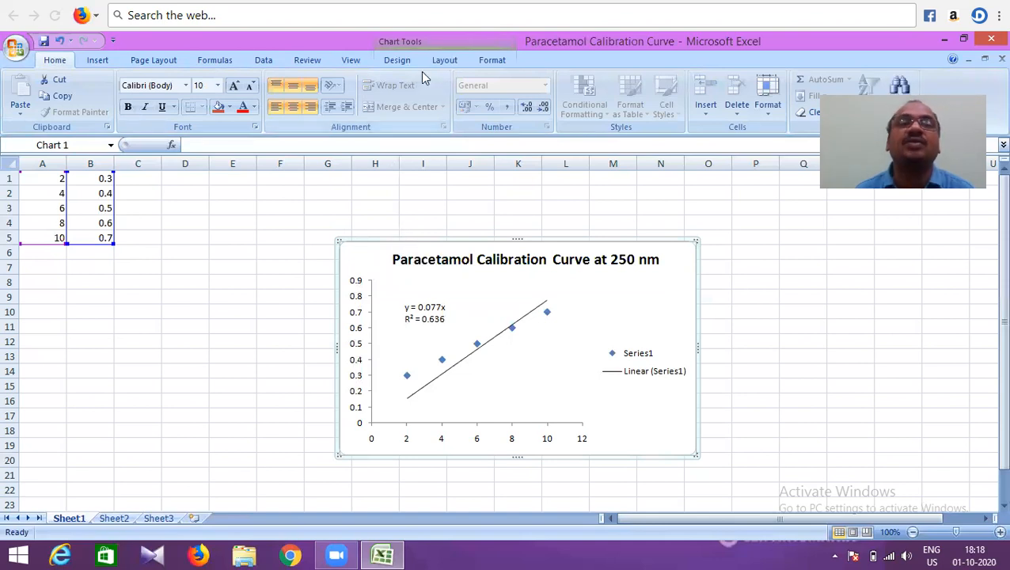
Step: Add a Title Below Axis for the horizontal axis reading 'Paracetamol Concentration in Water'
left_click(444, 59)
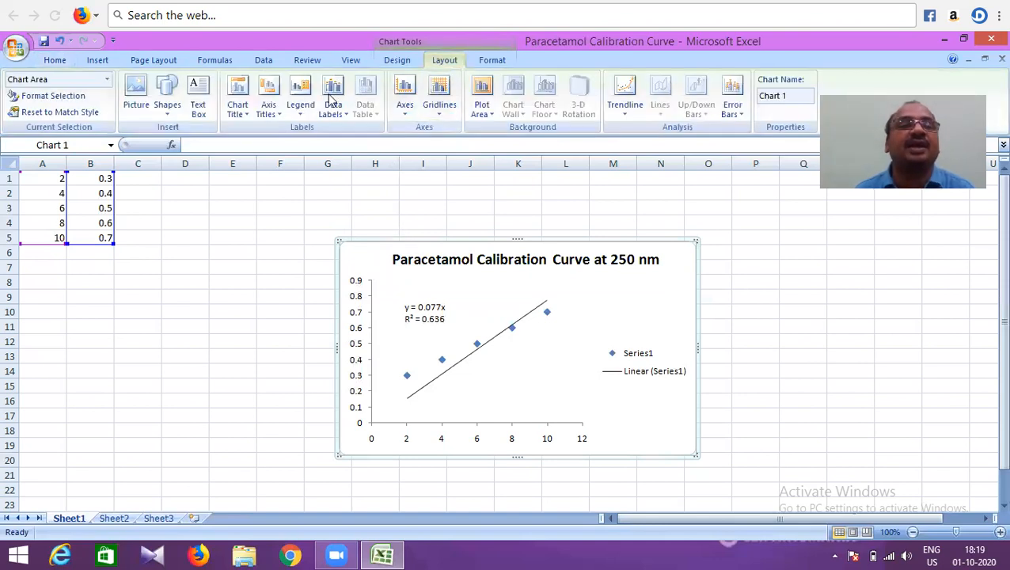
mouse_move(269, 93)
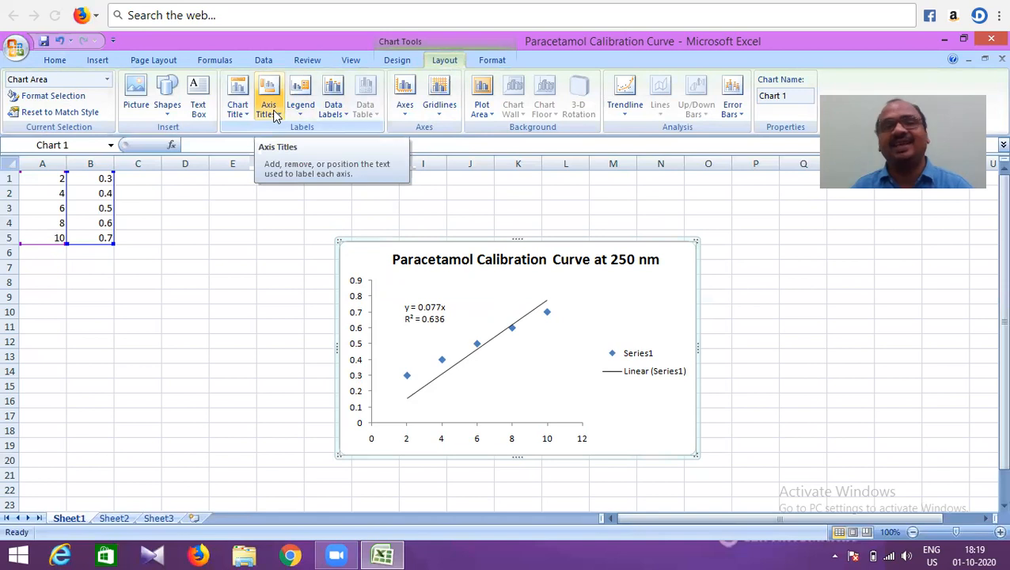
left_click(267, 95)
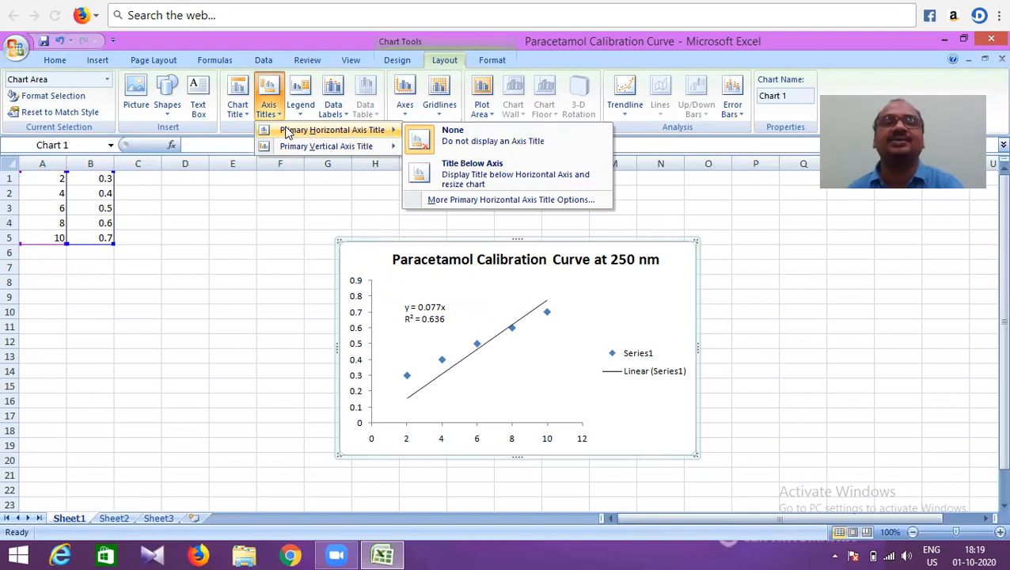
mouse_move(467, 141)
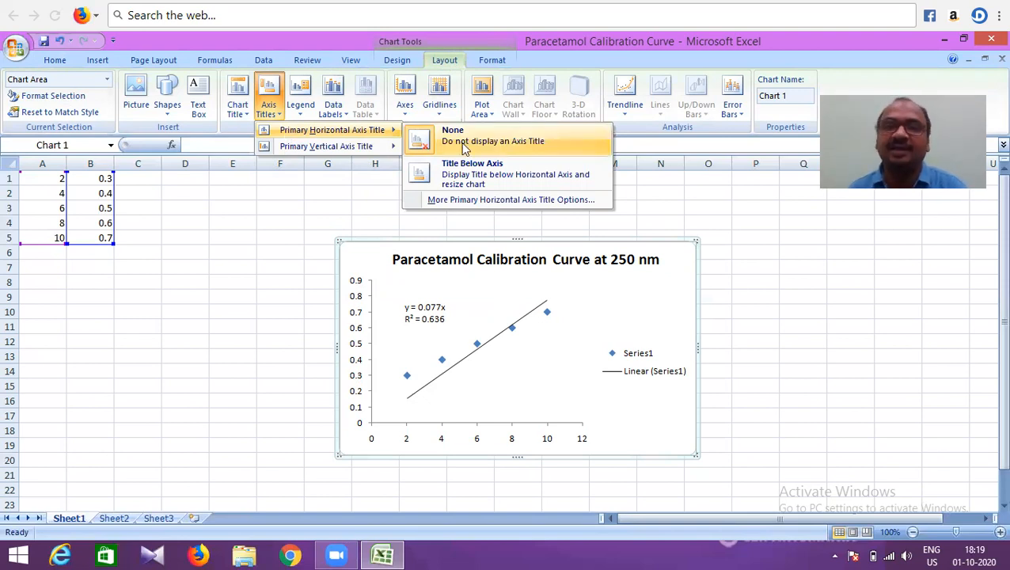
mouse_move(488, 190)
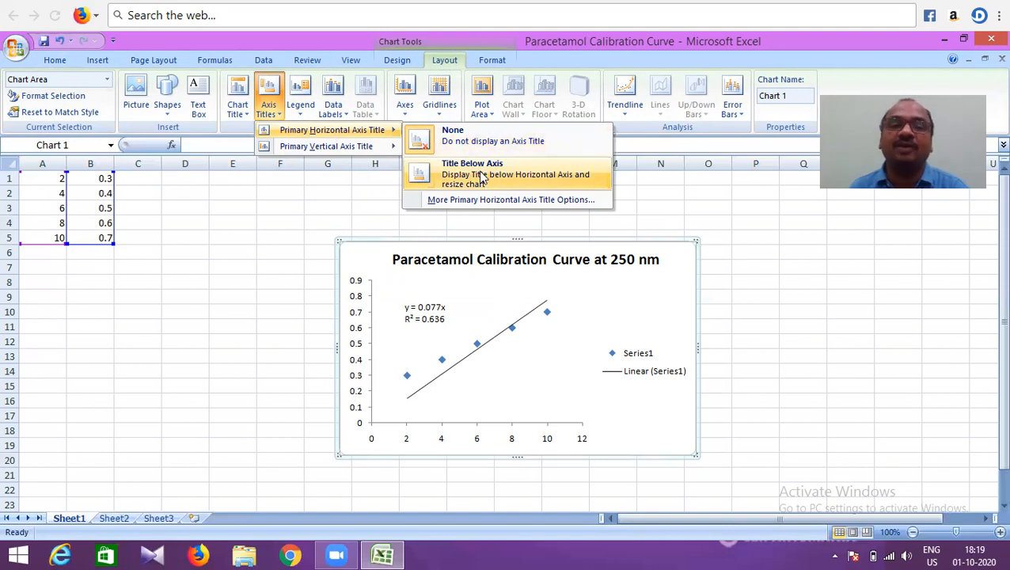
left_click(492, 174)
type("Paracetamol Concentration in Water")
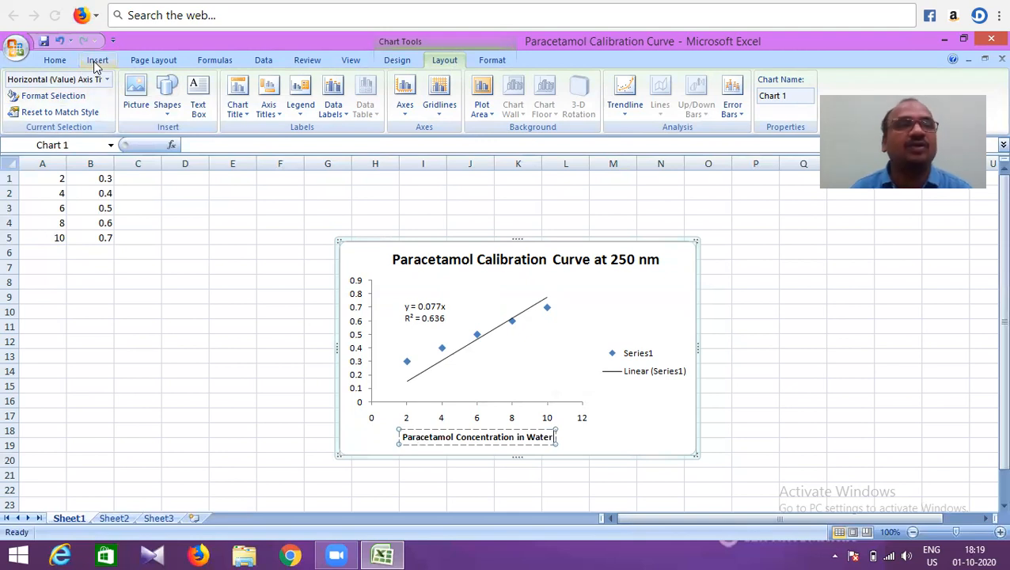
Step: Insert the Greek mu symbol into the horizontal axis title for the µg/ml unit
left_click(96, 59)
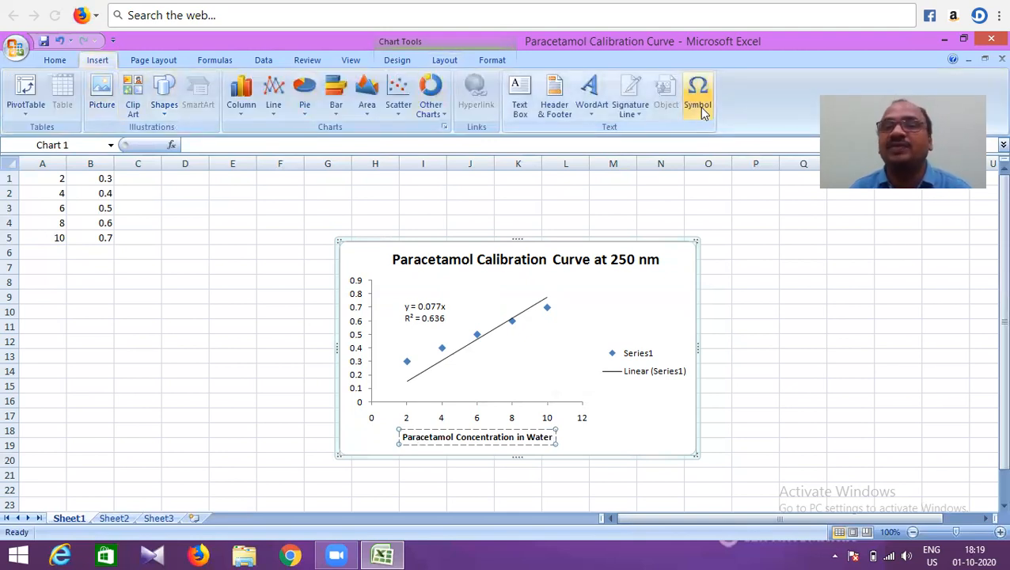
left_click(698, 89)
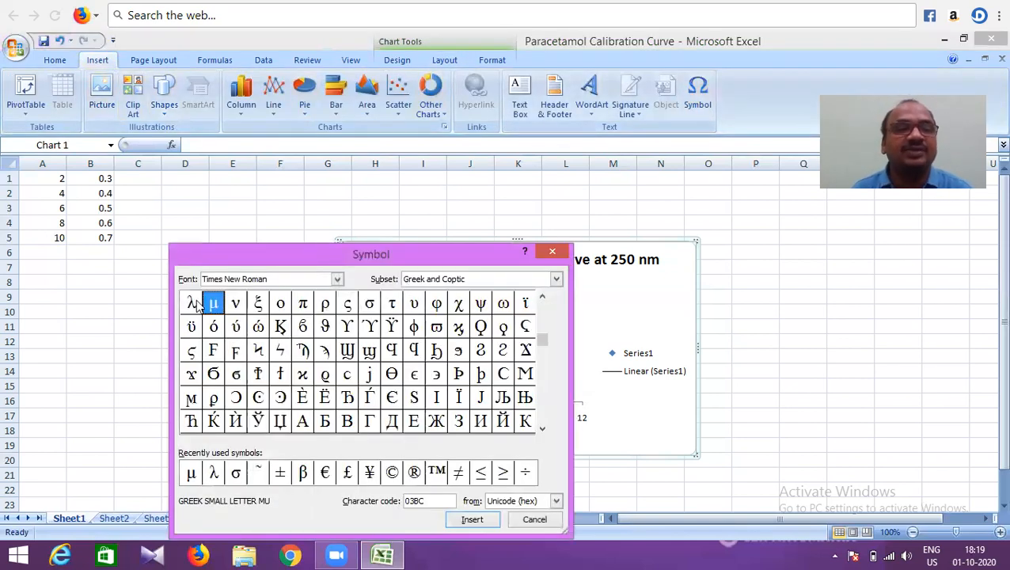
left_click(472, 519)
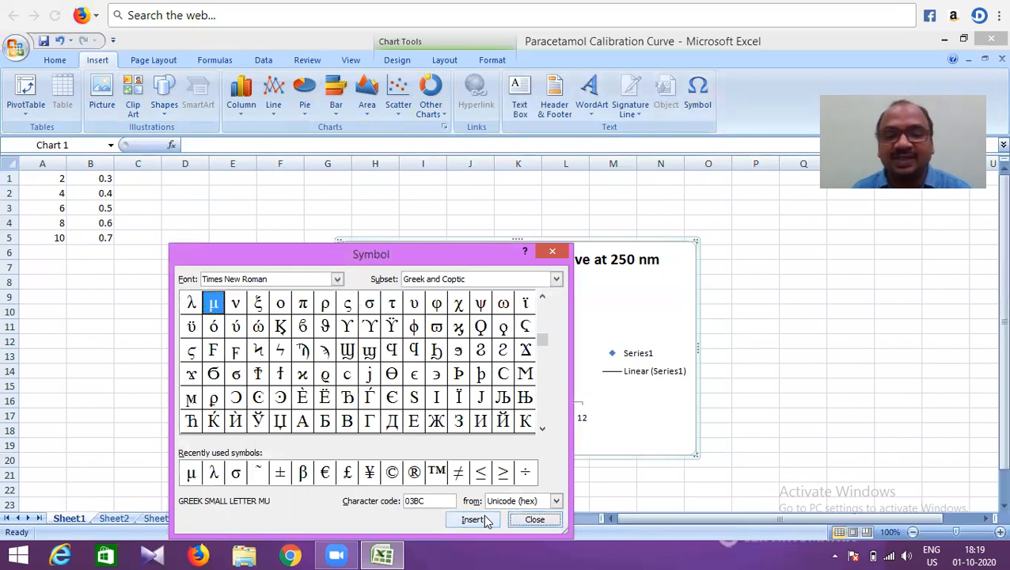
left_click(471, 519)
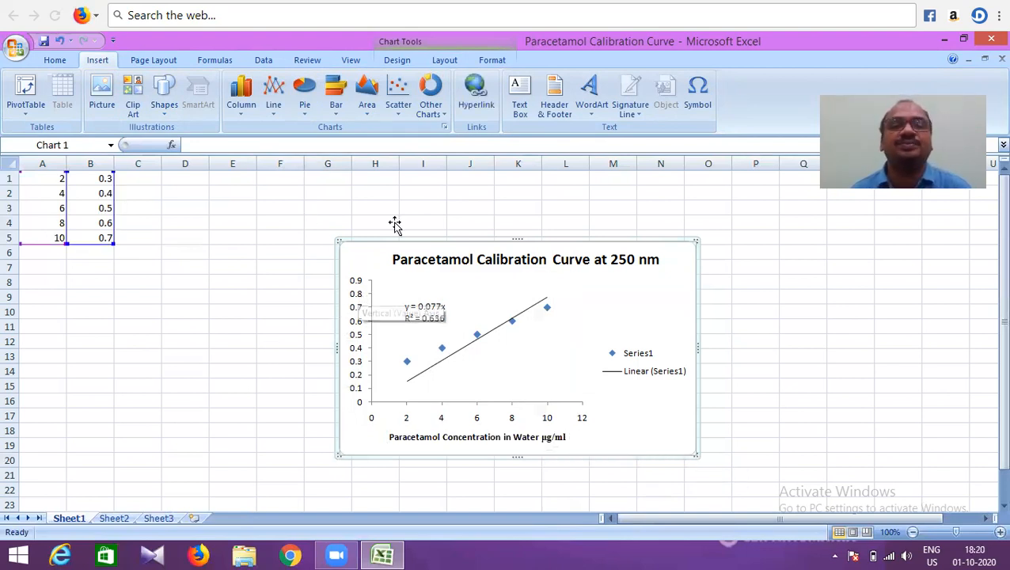
Step: Add a vertical-text primary vertical axis title and select its placeholder for editing
left_click(444, 60)
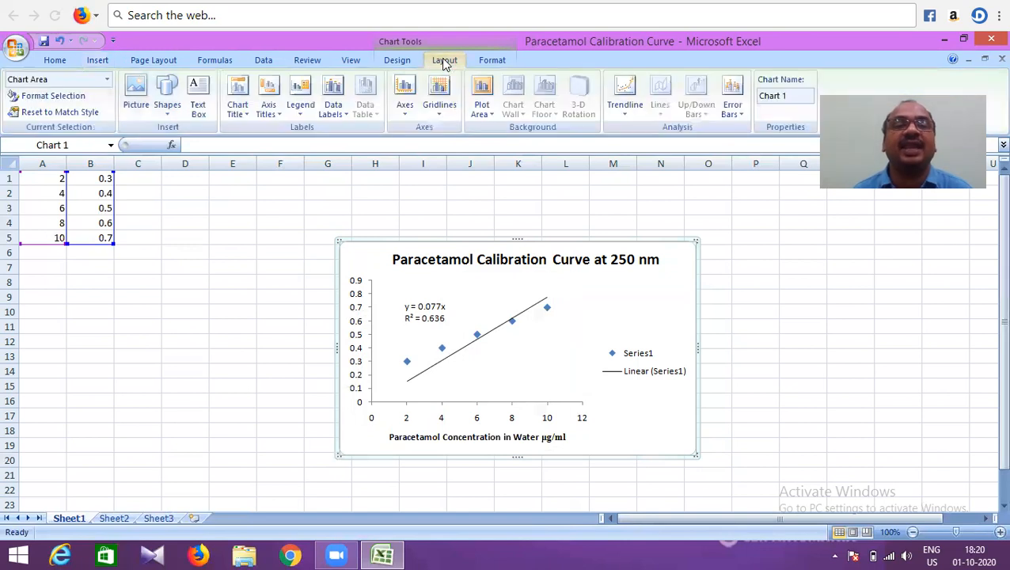
mouse_move(268, 95)
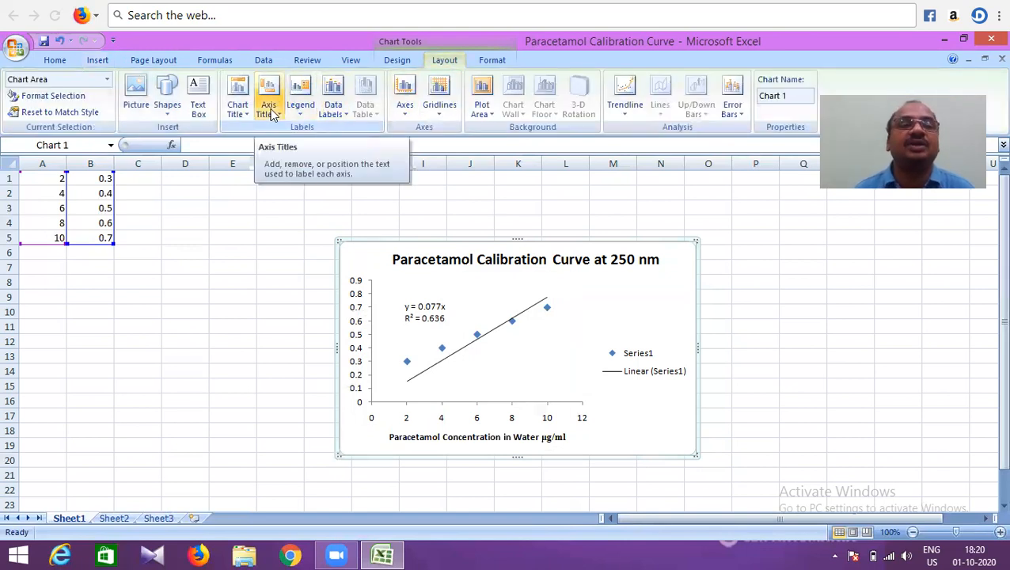
left_click(268, 93)
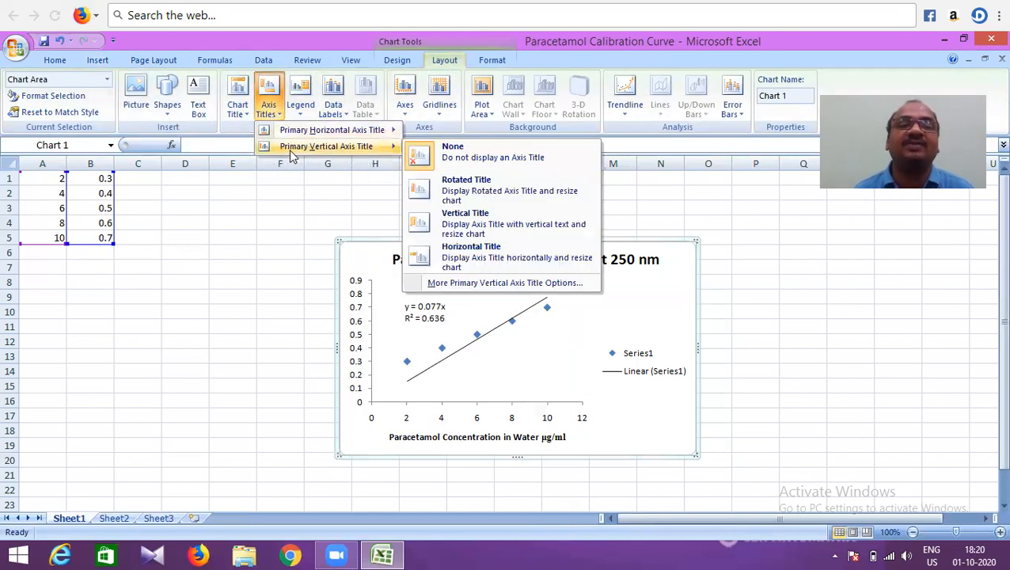
mouse_move(465, 223)
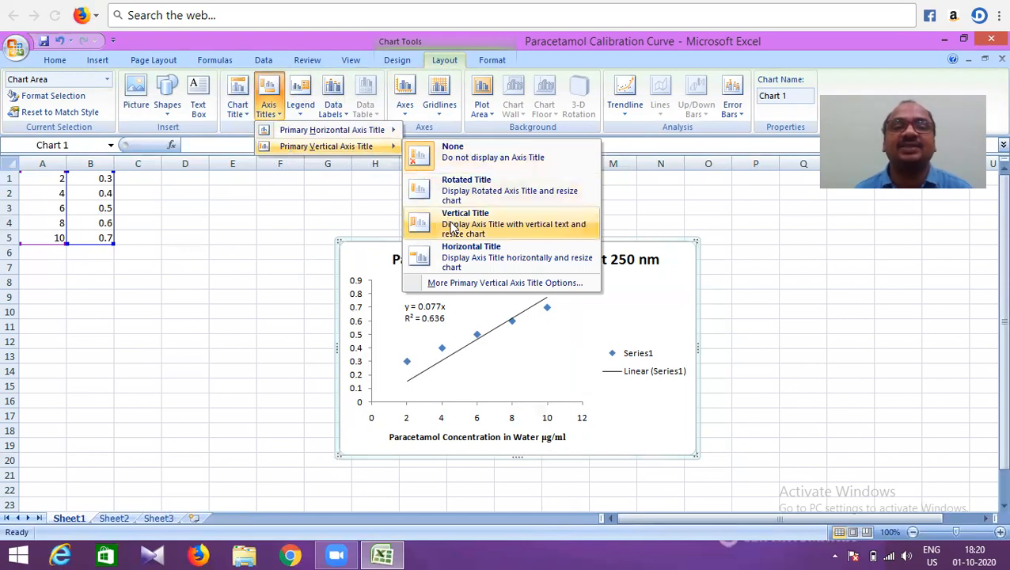
mouse_move(457, 230)
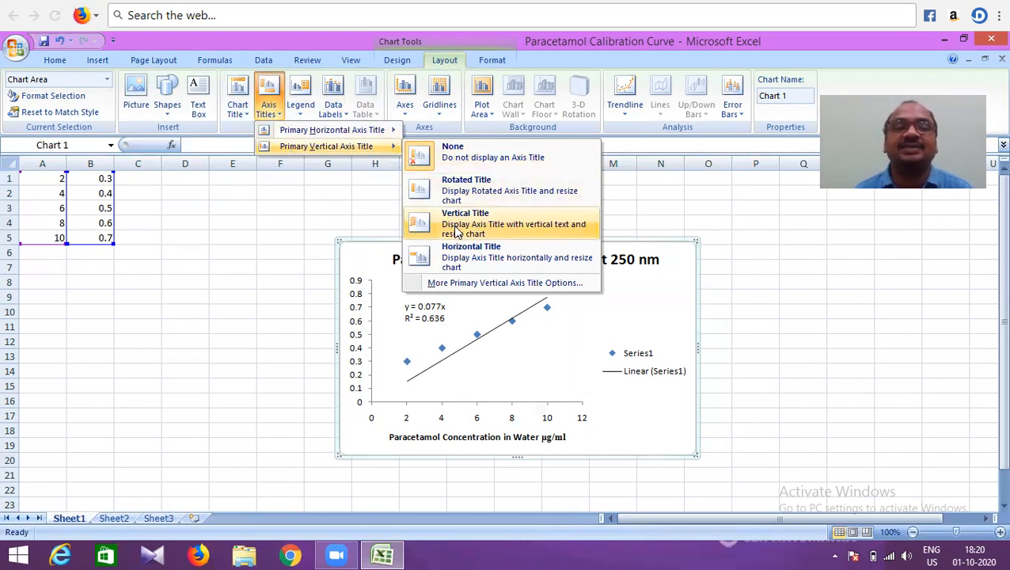
left_click(465, 222)
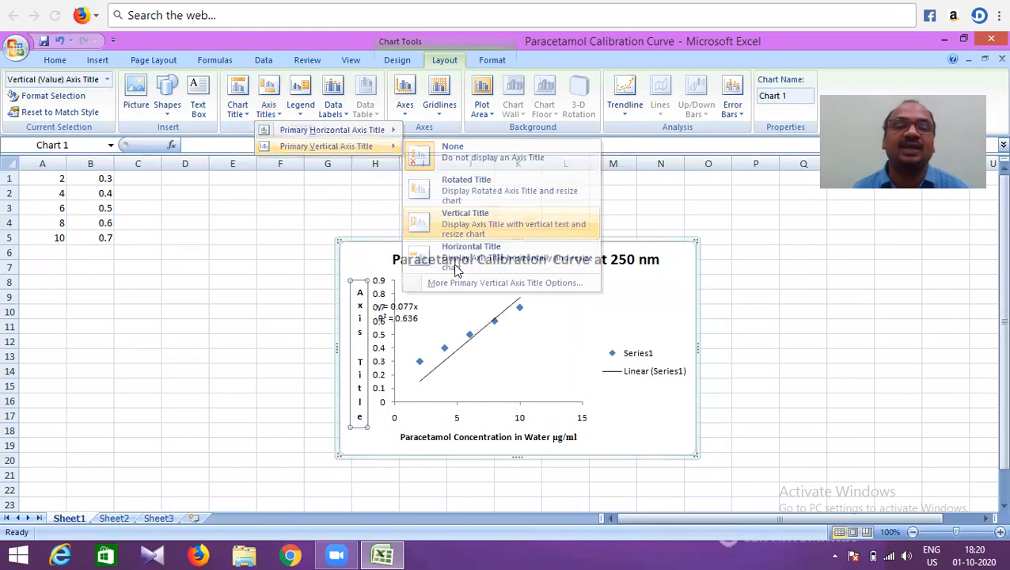
left_click(465, 218)
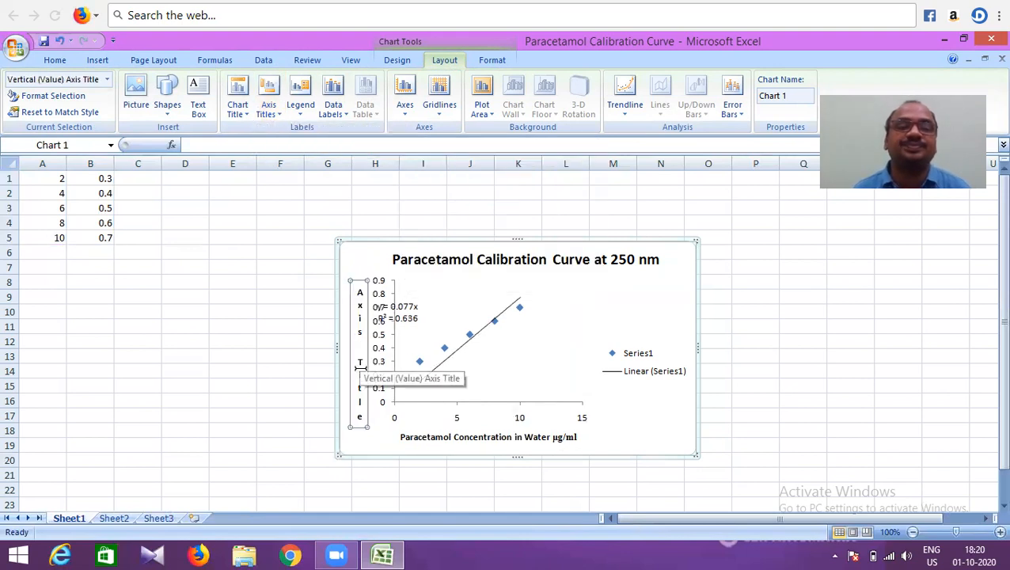
mouse_move(433, 466)
type("Absorbance")
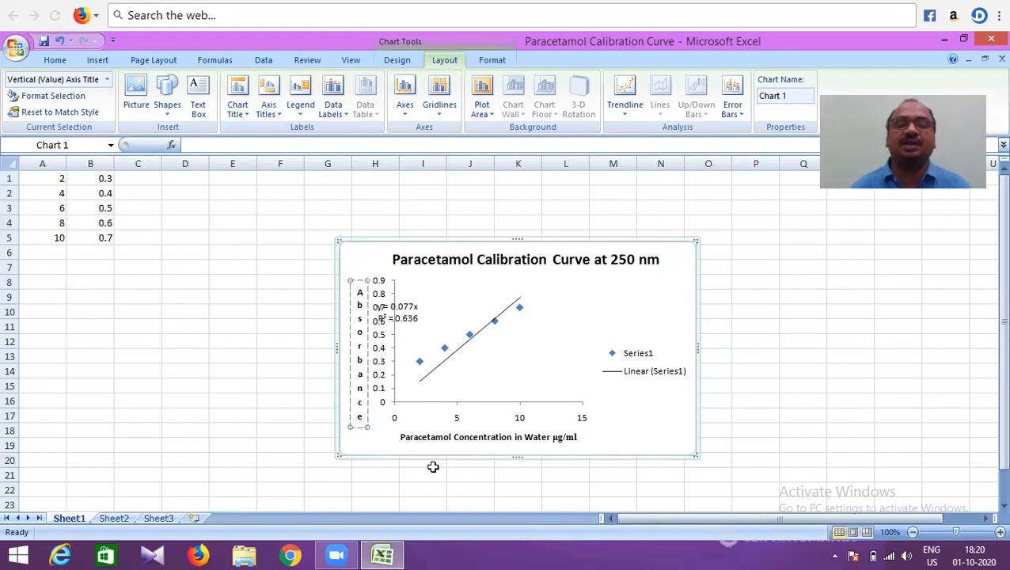
mouse_move(719, 376)
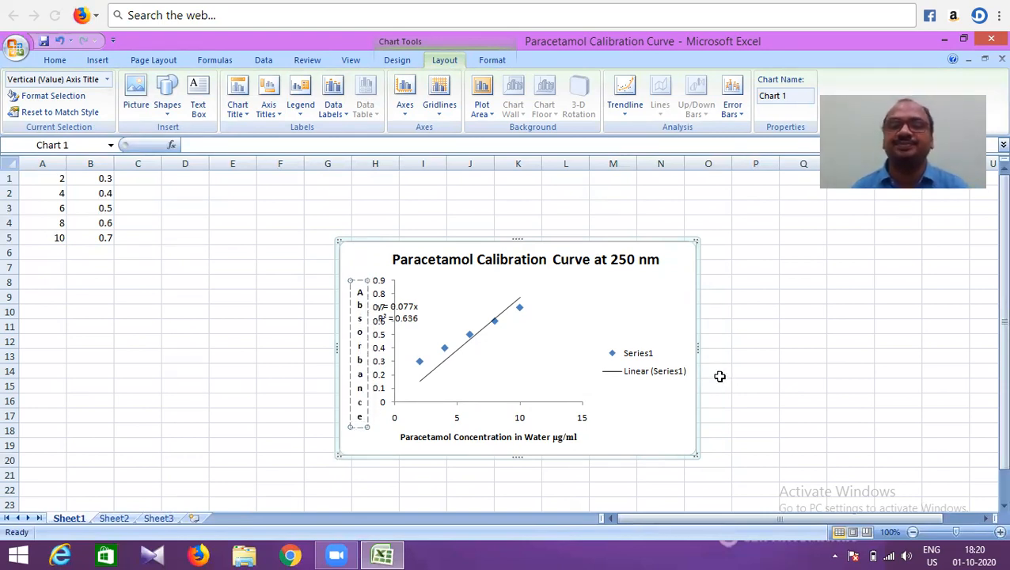
Step: Select the chart legend and delete it from its right-click menu
left_click(638, 353)
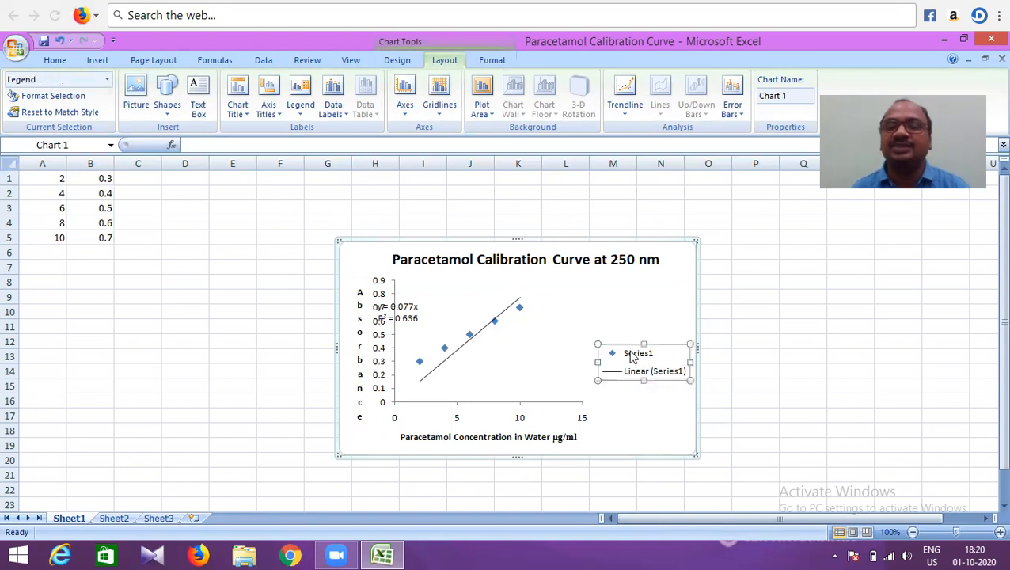
right_click(632, 355)
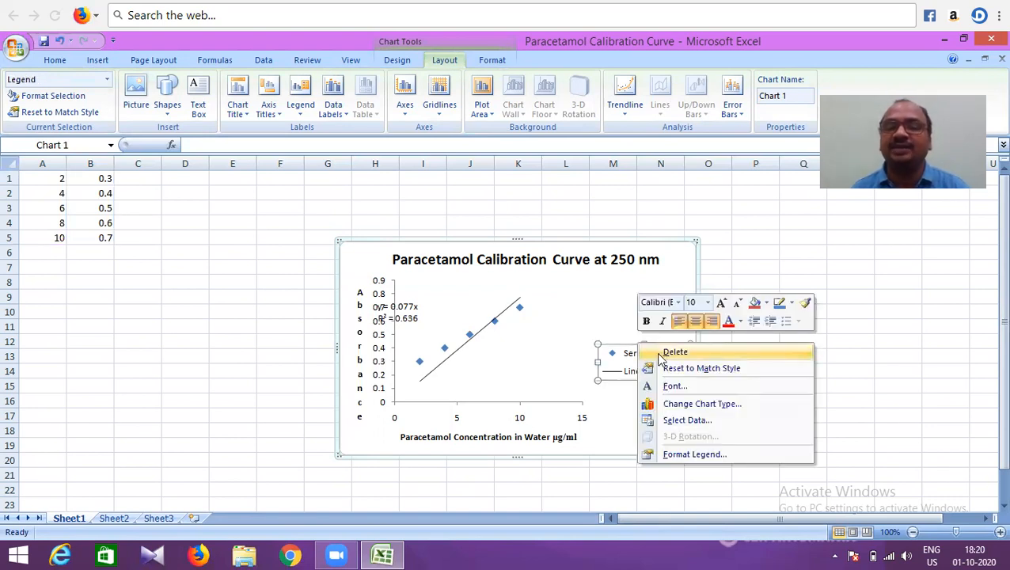
left_click(674, 352)
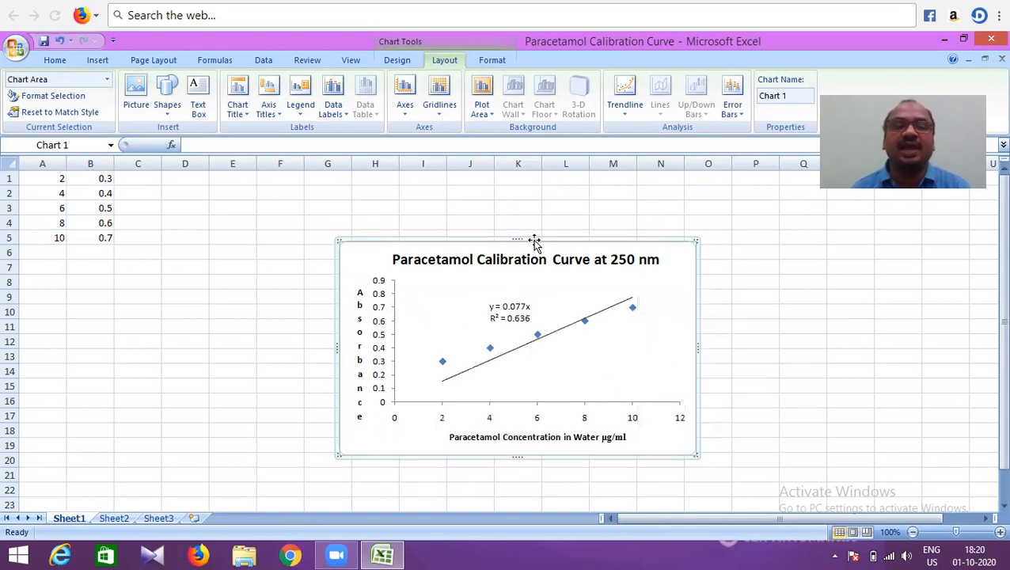
mouse_move(415, 421)
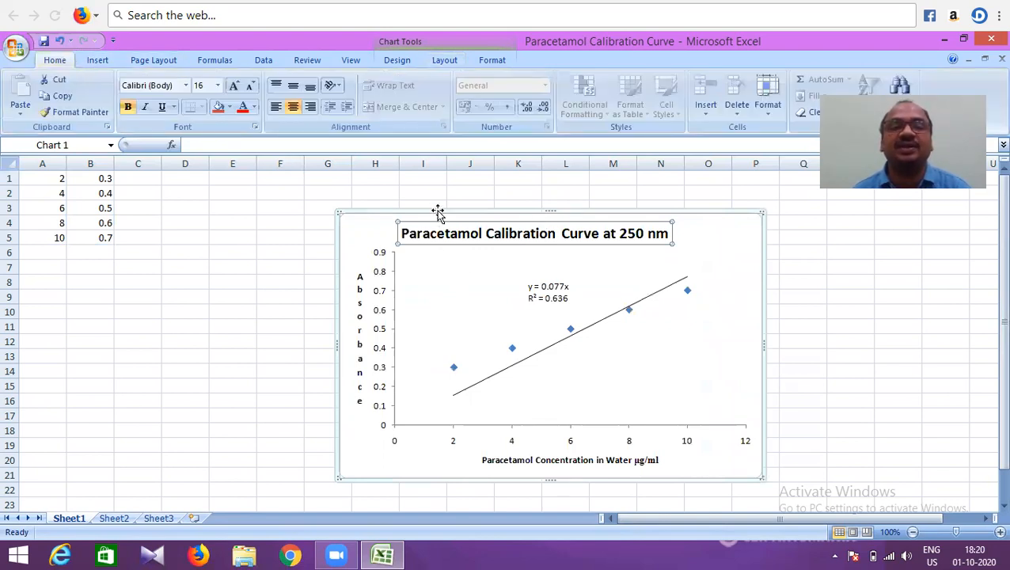
Step: Make the chart title font red and copy the whole calibration chart
left_click(254, 107)
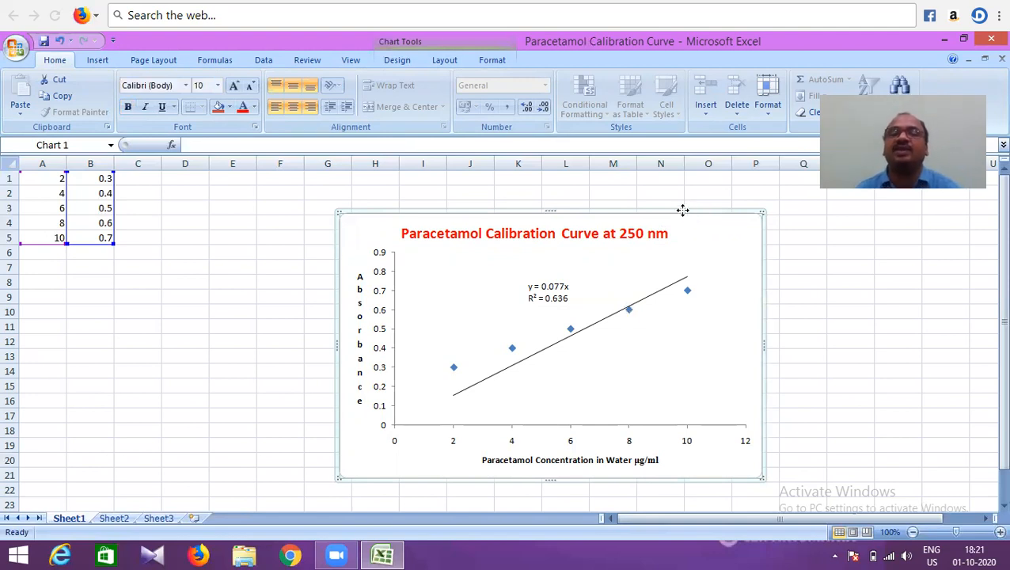
right_click(682, 209)
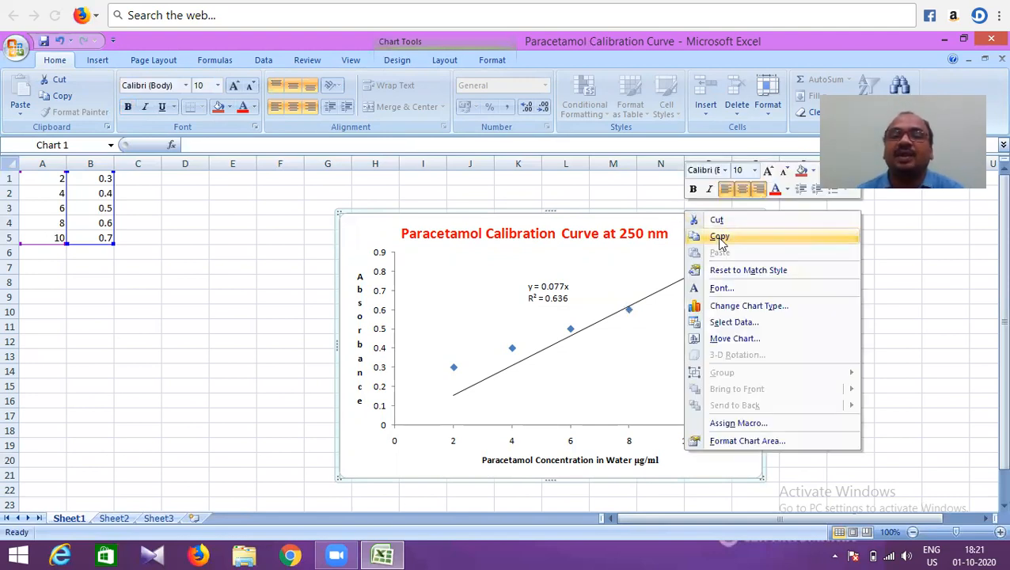
left_click(718, 236)
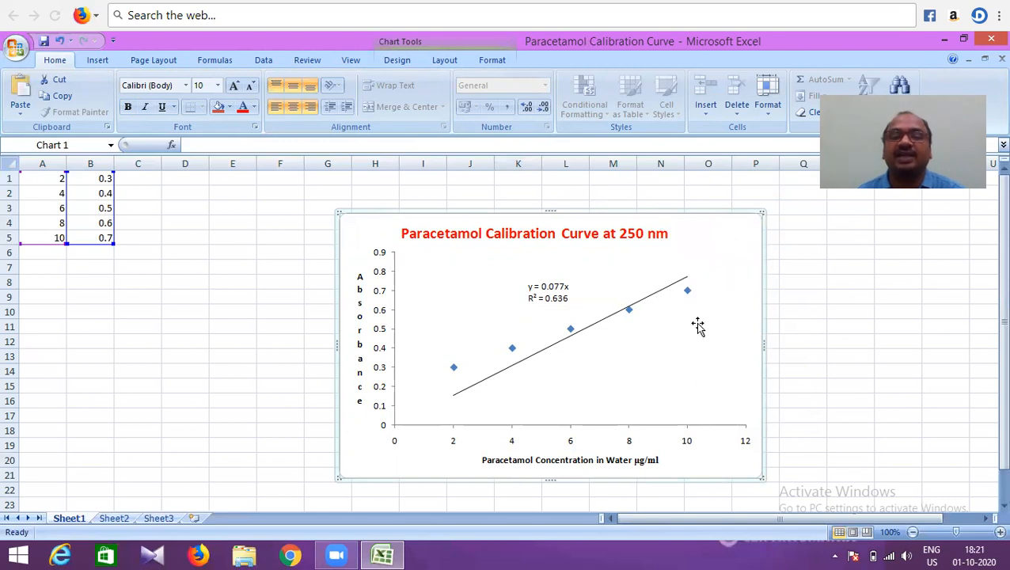
mouse_move(383, 550)
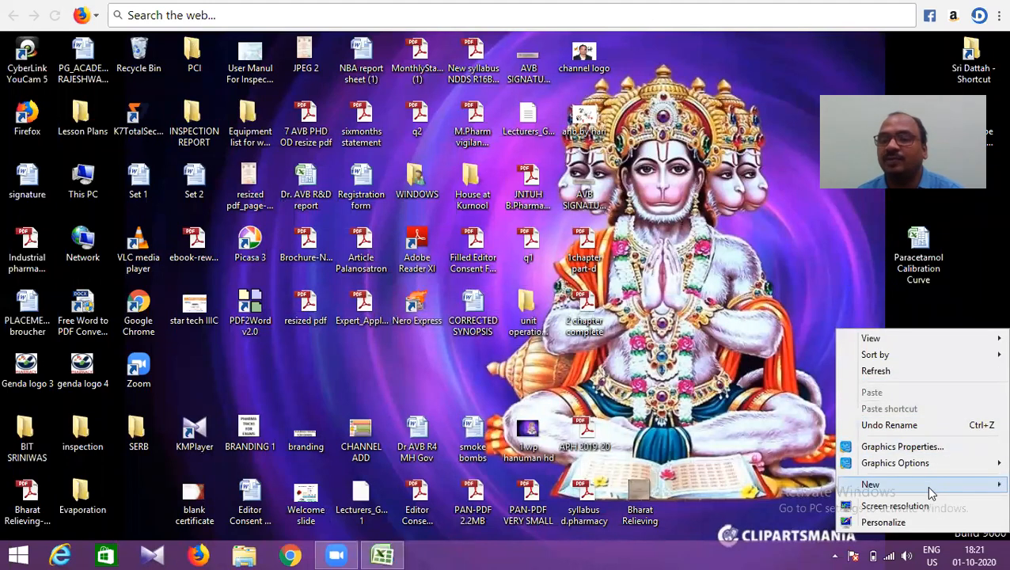
Step: Create a Word document on the desktop and open 'Paracetamol Calibration Curve'
left_click(870, 484)
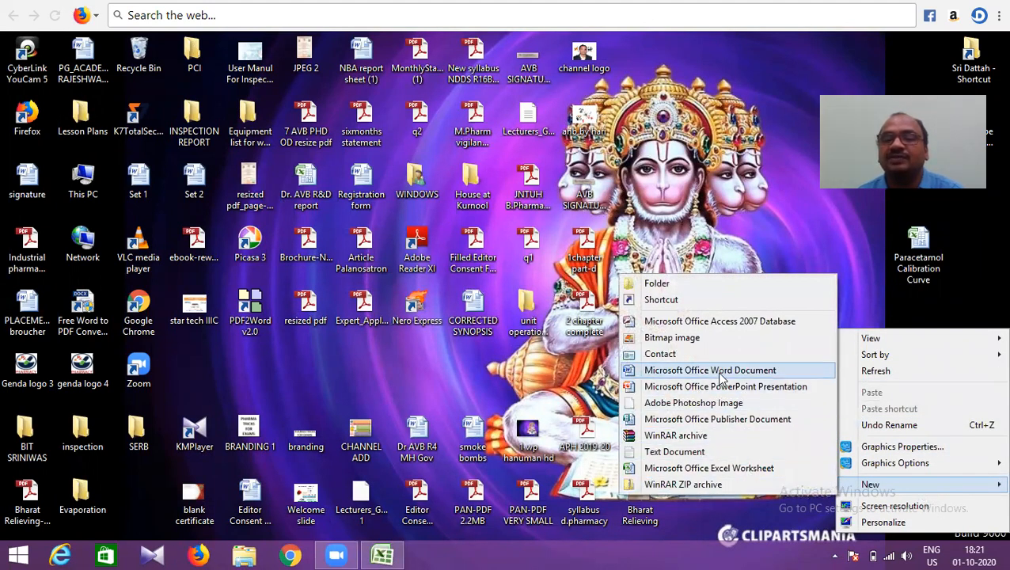
left_click(709, 369)
type("Paracetamol Calibration Curve")
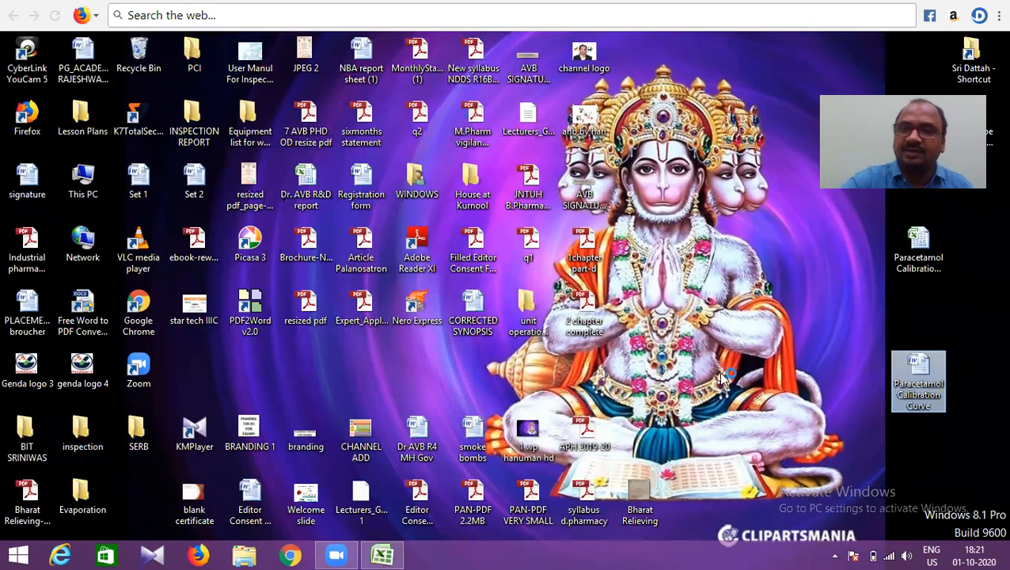
double_click(917, 381)
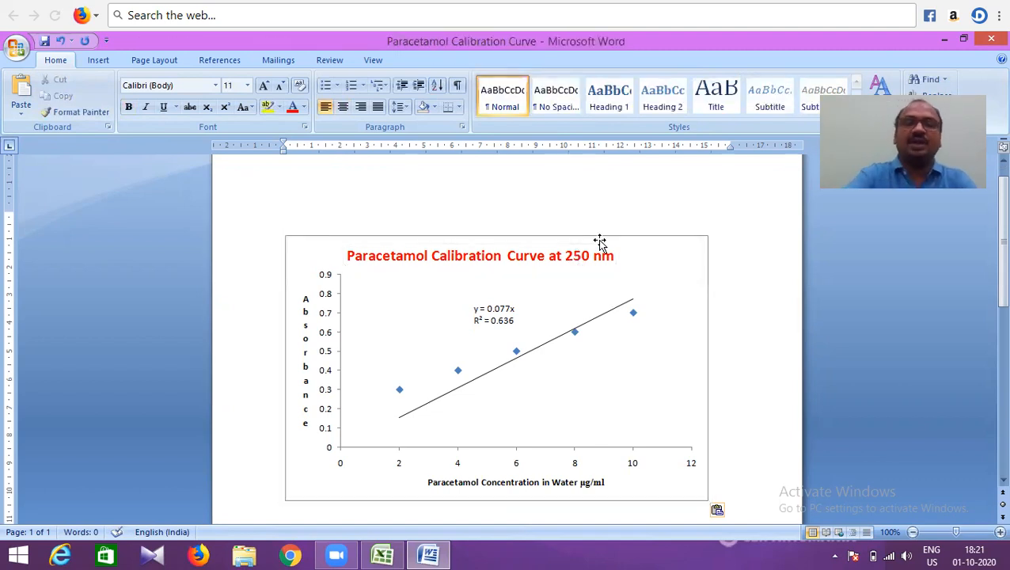
Step: Type placeholder text above the pasted chart, then close Word
type("P")
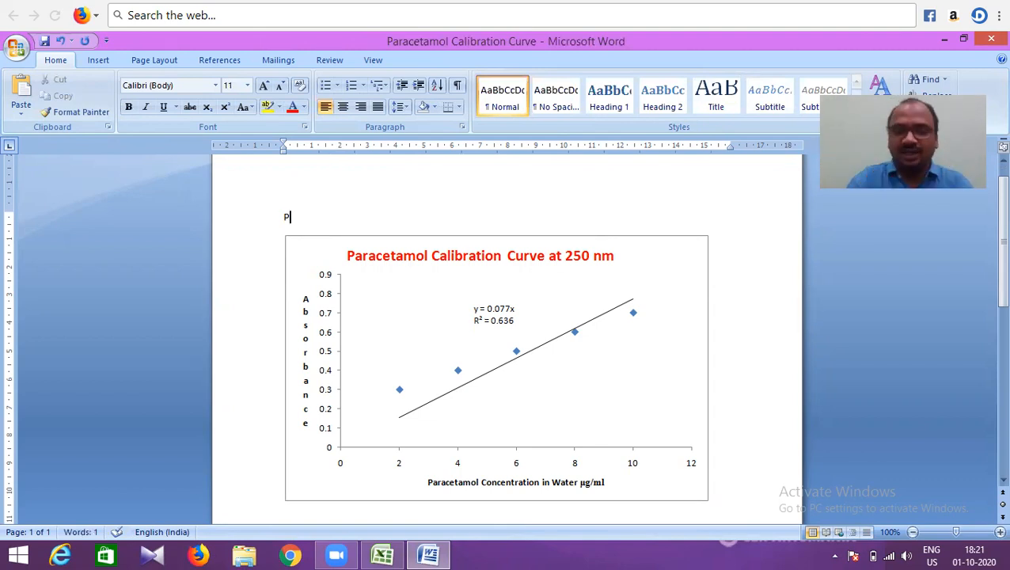
type("jdkei")
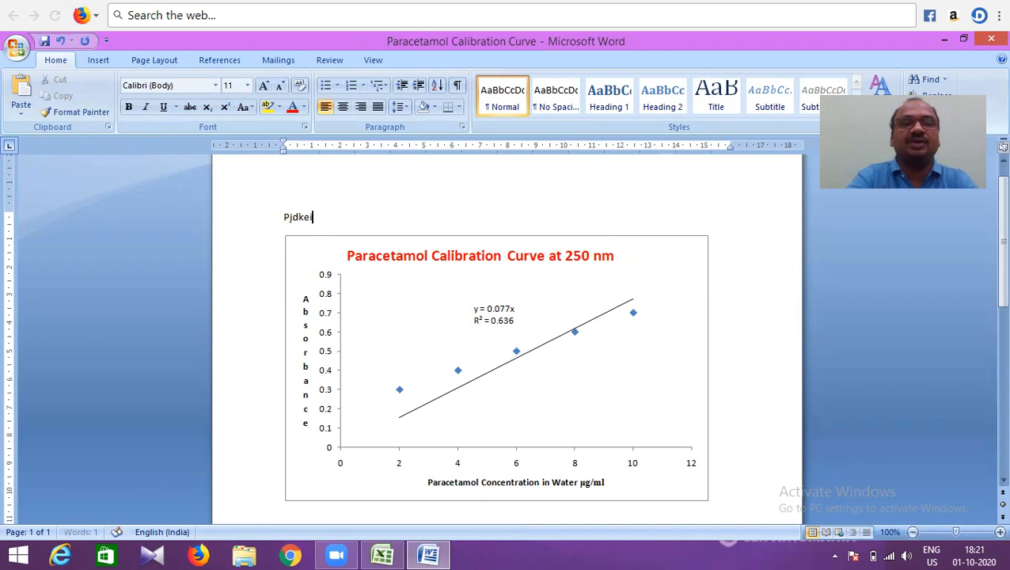
type("henmkvhuikhy")
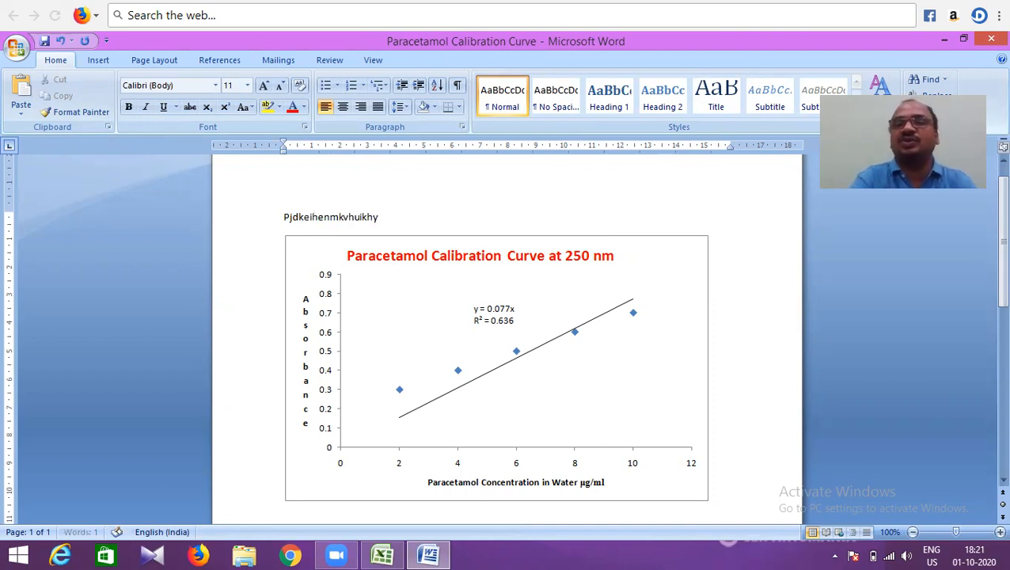
type("n")
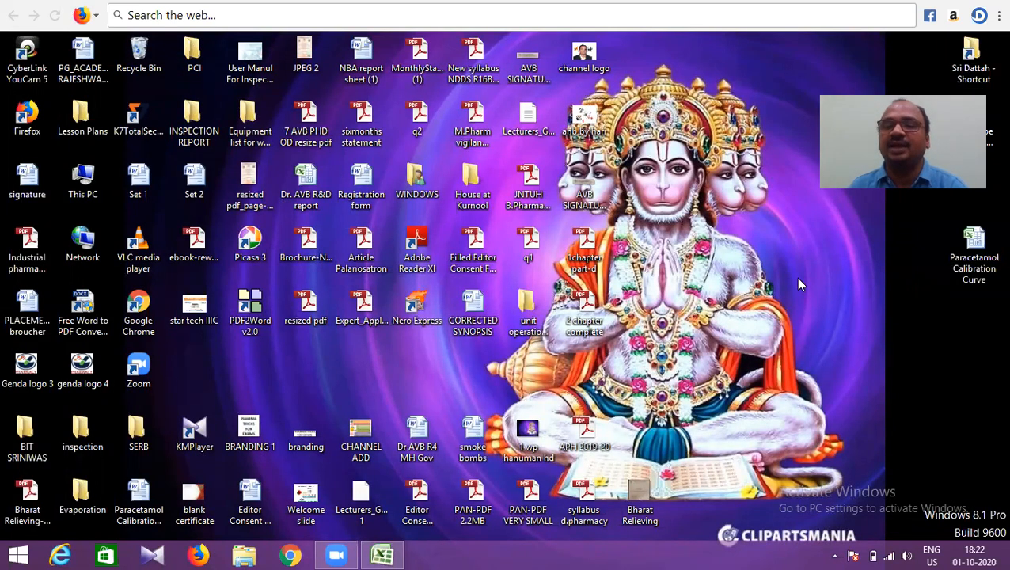
left_click(584, 50)
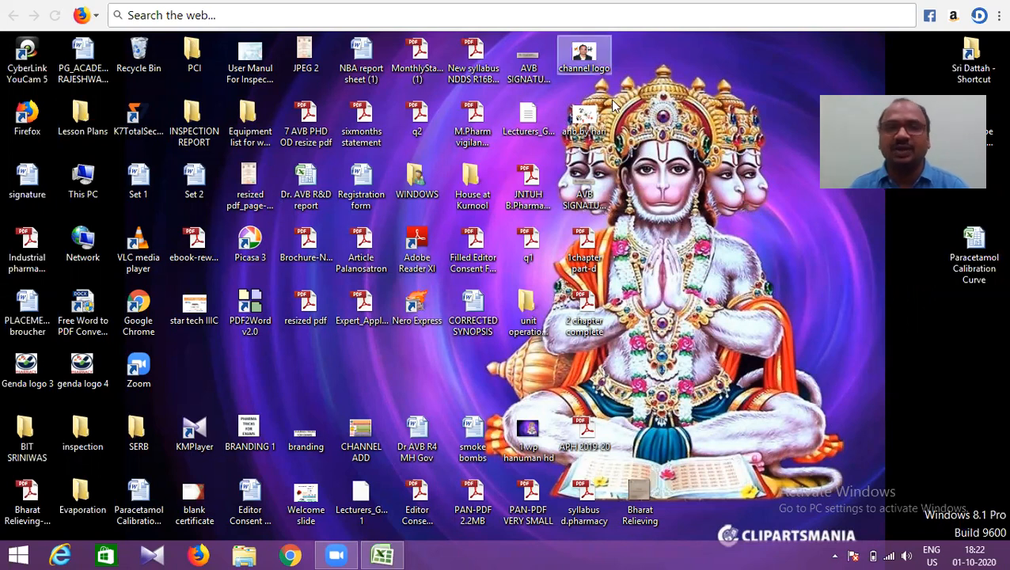